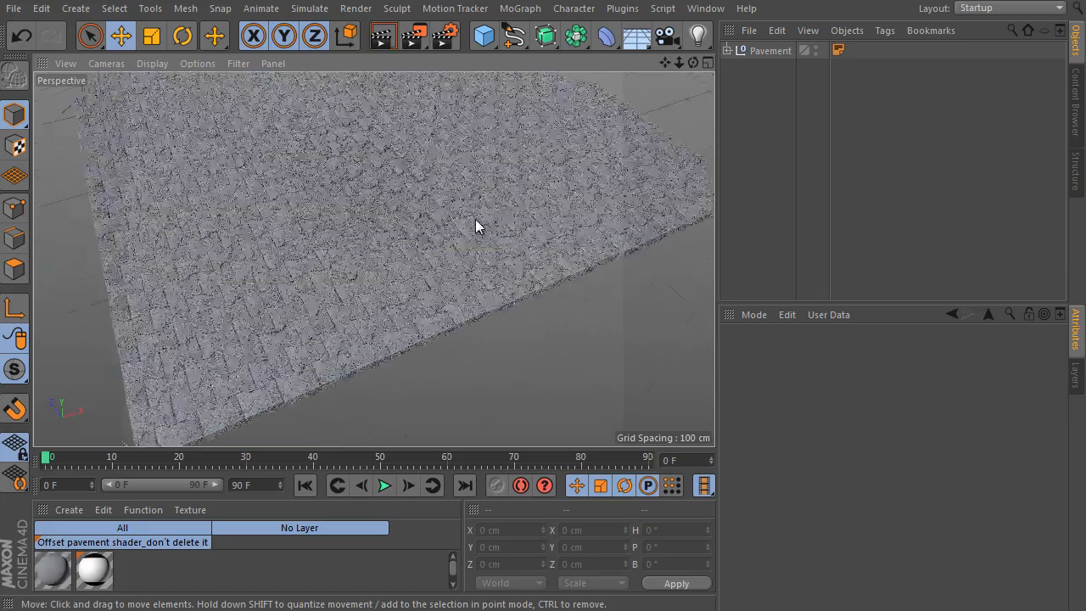
- Zoom in close on the pavement stones and expand the Pavement group
left_click_drag(475, 227, 521, 272)
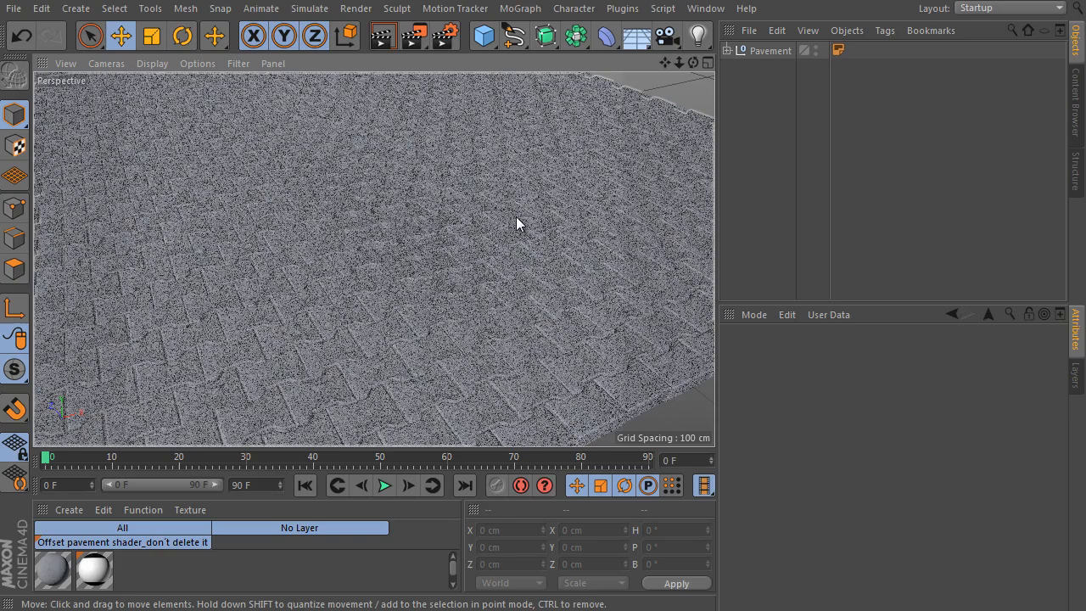
scroll("down", 3)
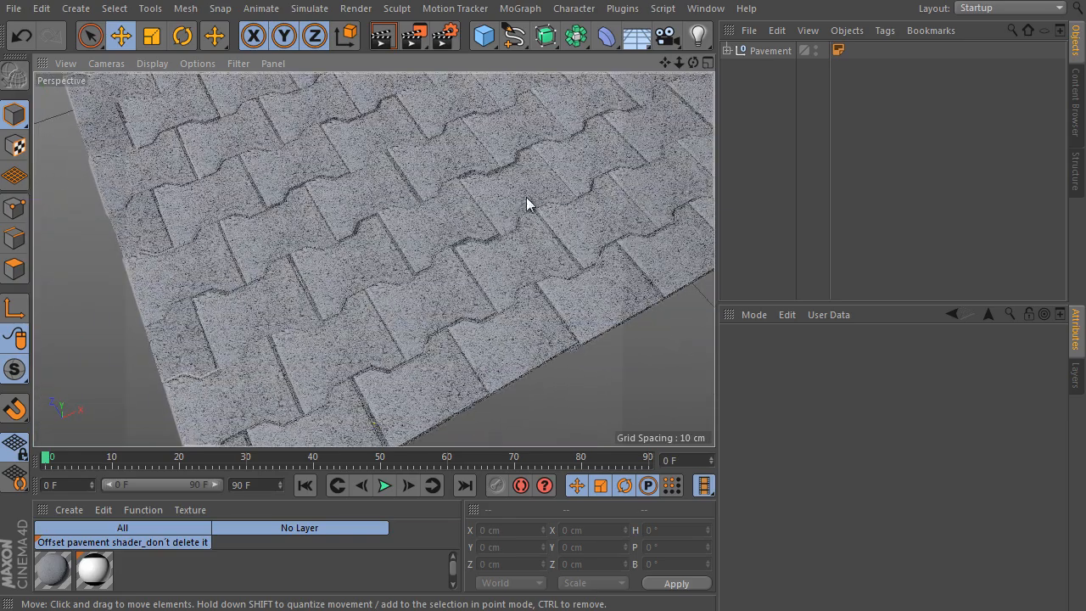
left_click(770, 51)
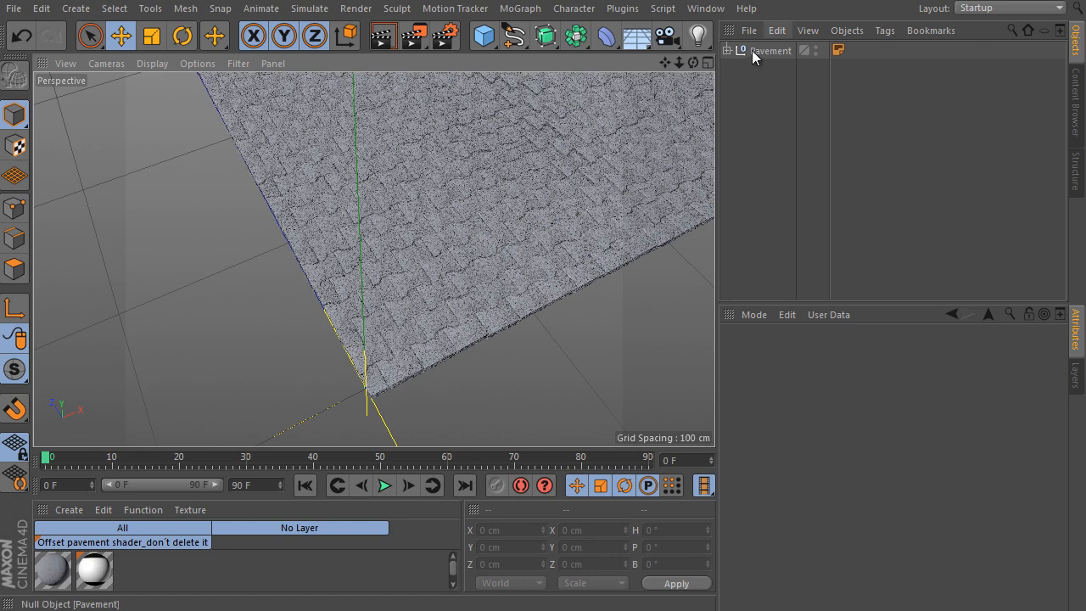
mouse_move(727, 59)
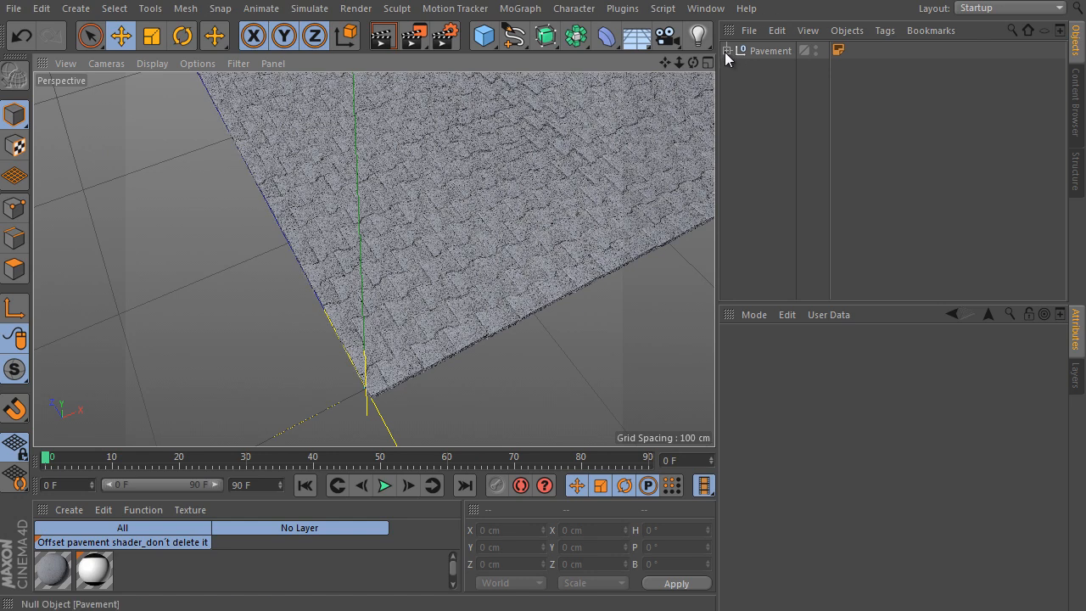
left_click(734, 50)
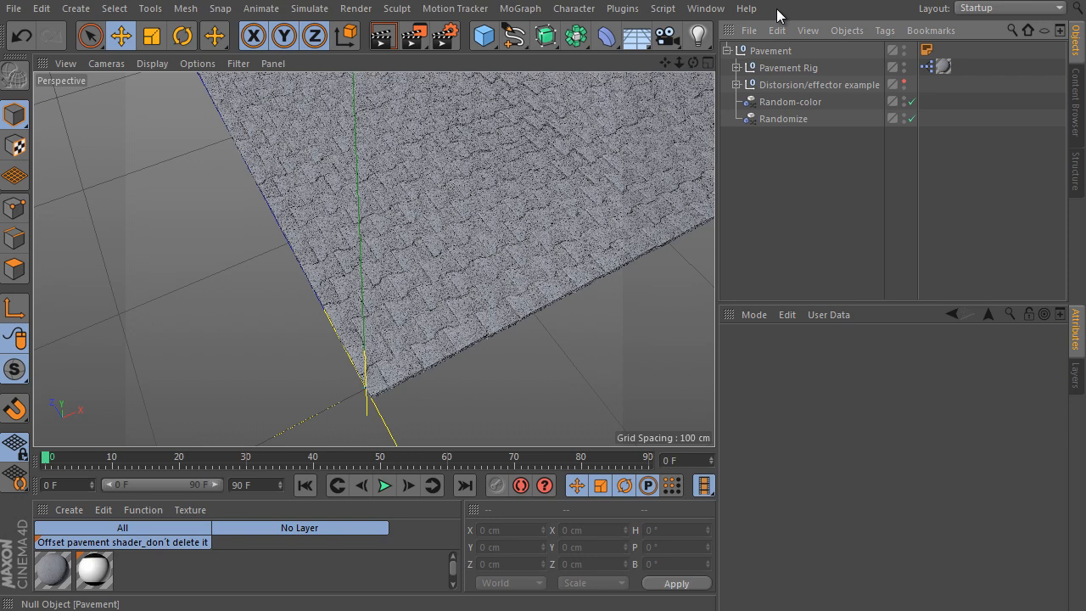
mouse_move(779, 56)
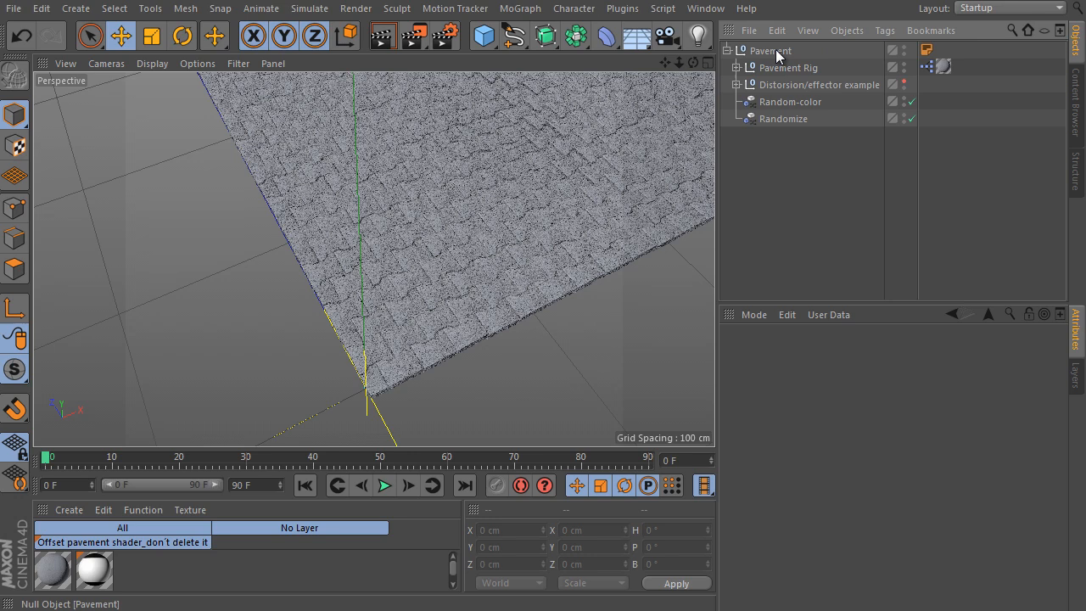
- Show the Pavement Rig's User Data and expand Distortion/effector example to reveal Target and Step
left_click(769, 50)
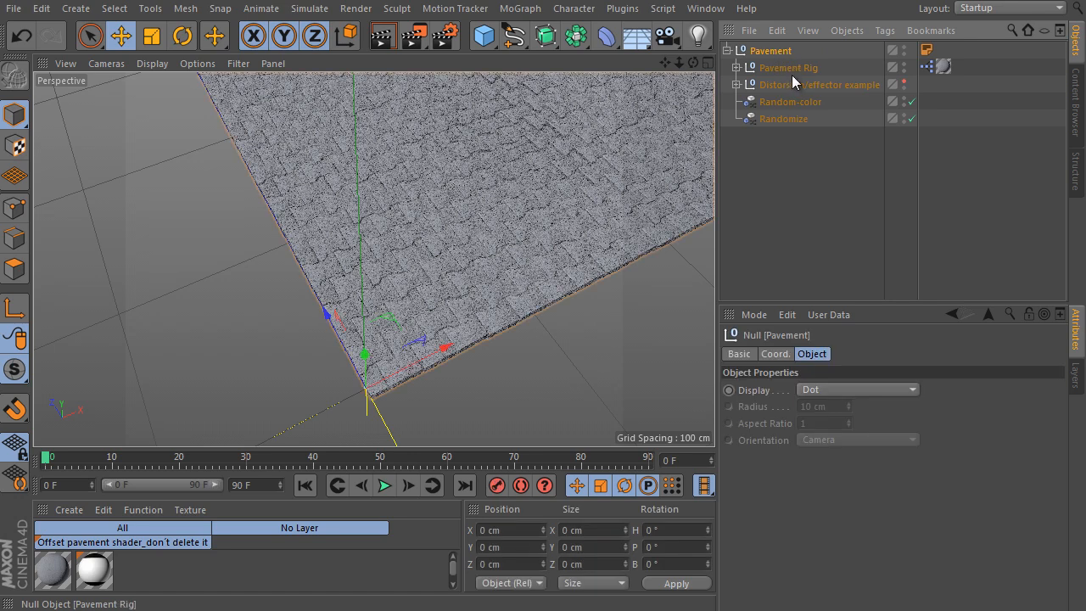
left_click(787, 68)
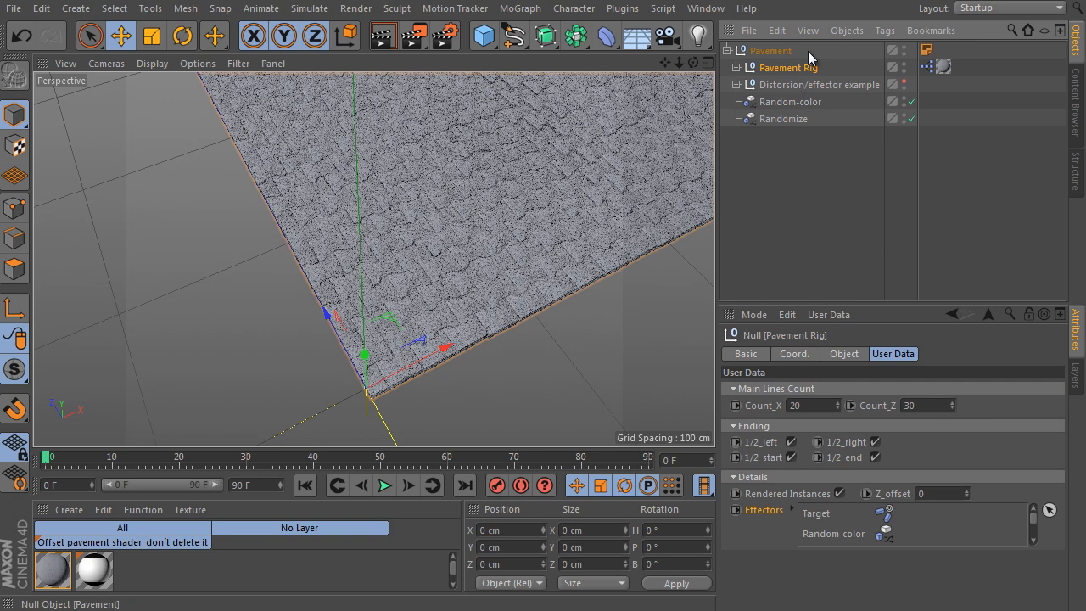
mouse_move(818, 30)
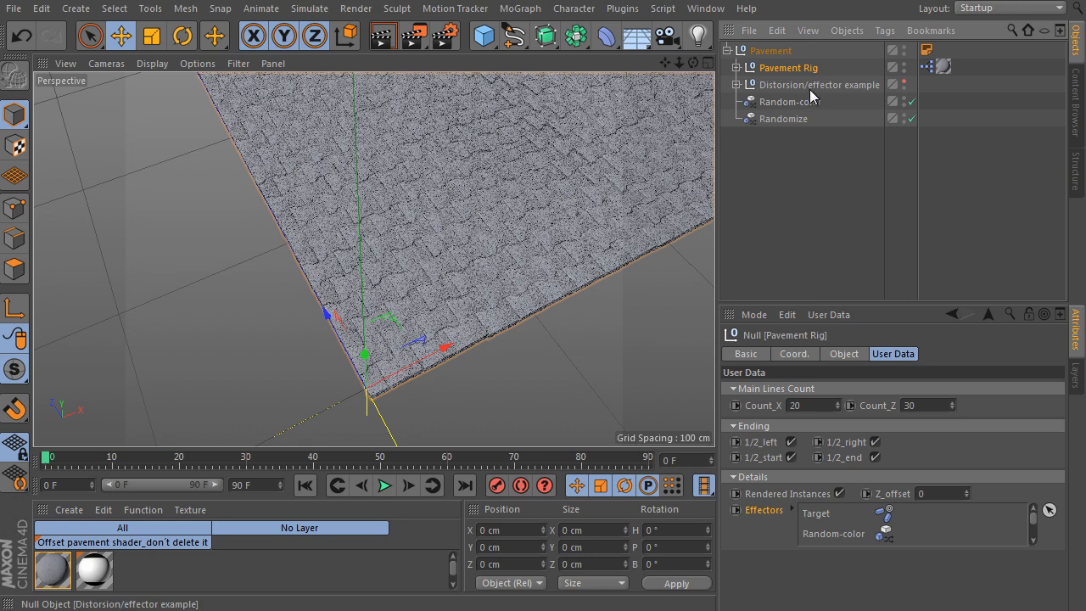
mouse_move(807, 97)
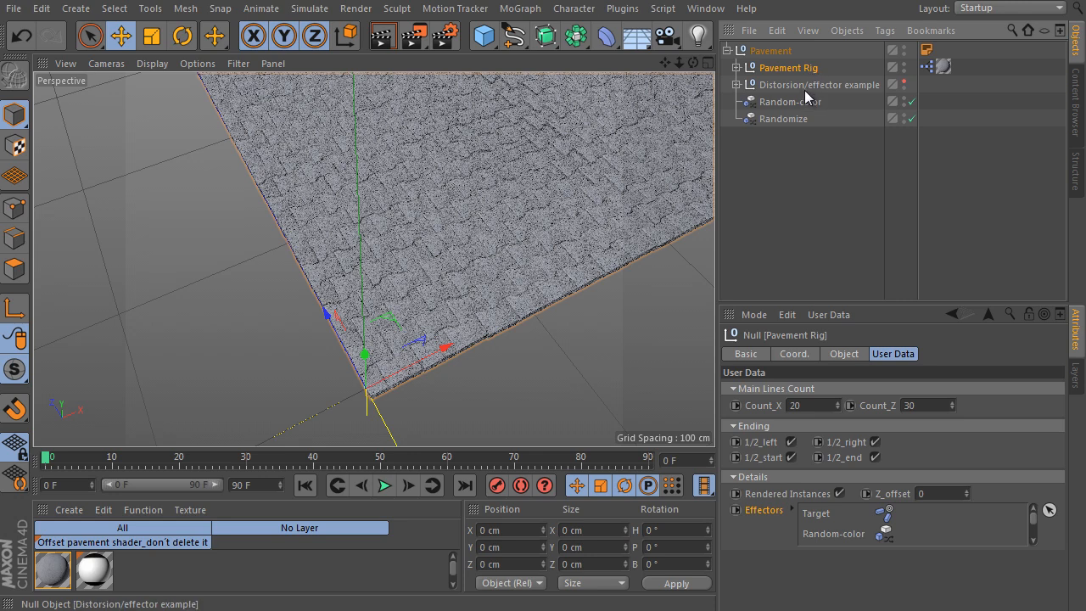
left_click(738, 84)
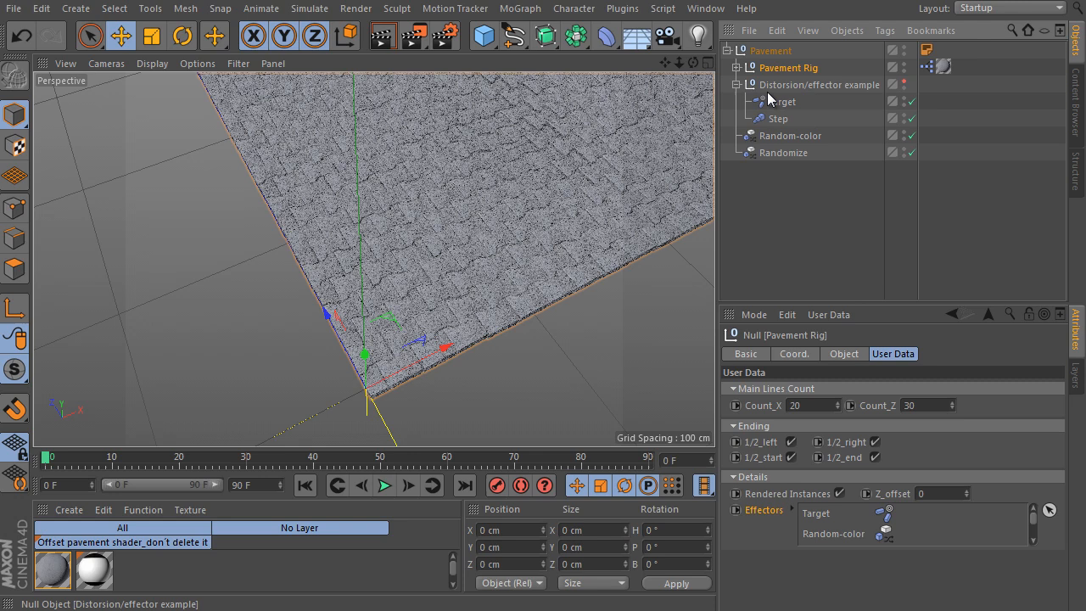
- Select the Distortion/effector example group, then return to the Pavement Rig's User Data settings
left_click(781, 101)
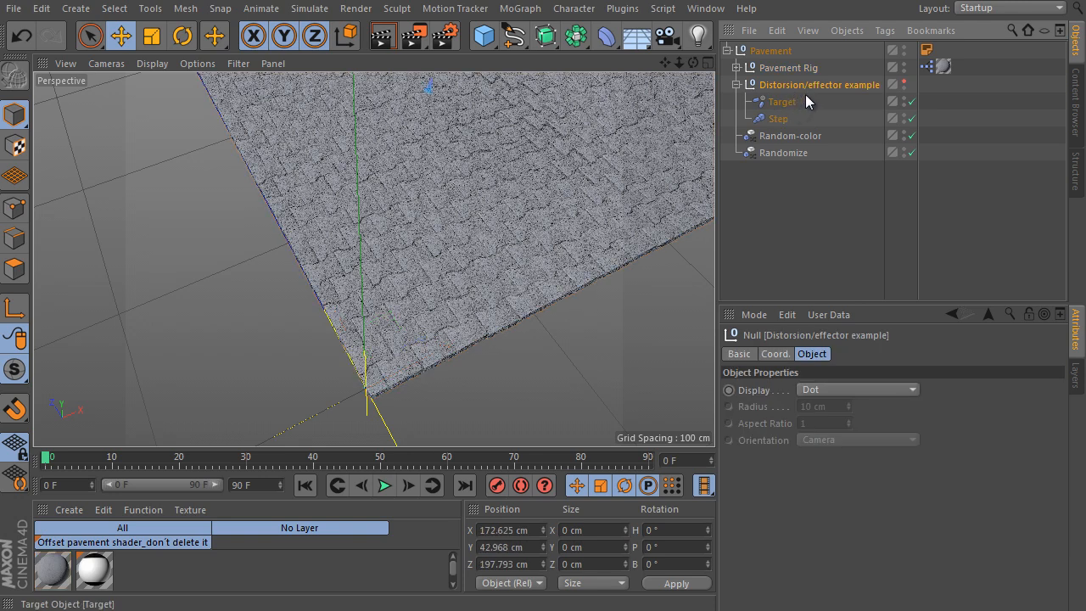
mouse_move(700, 142)
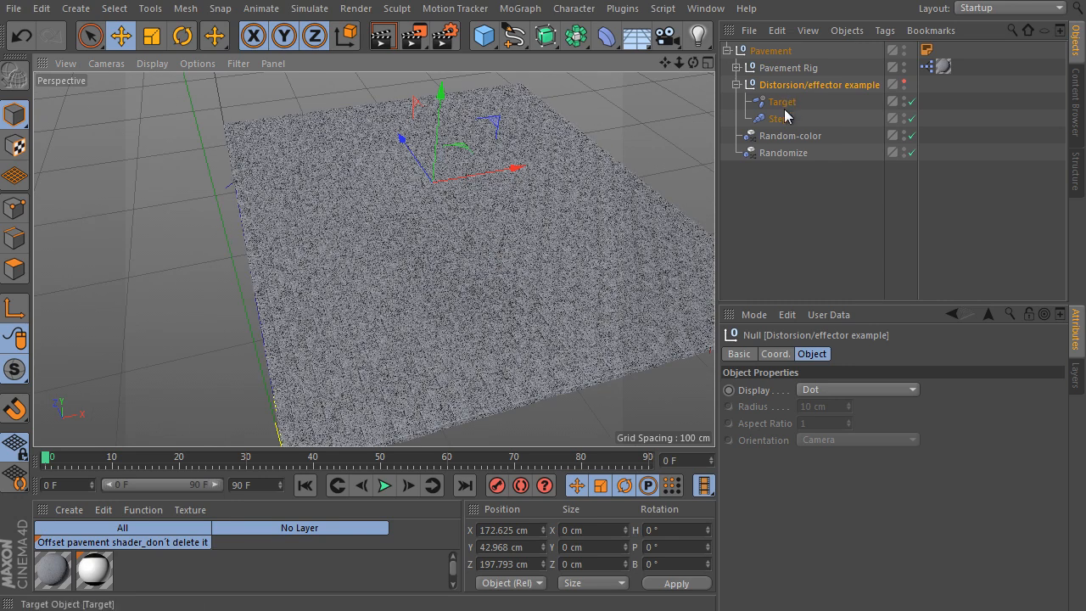
mouse_move(787, 119)
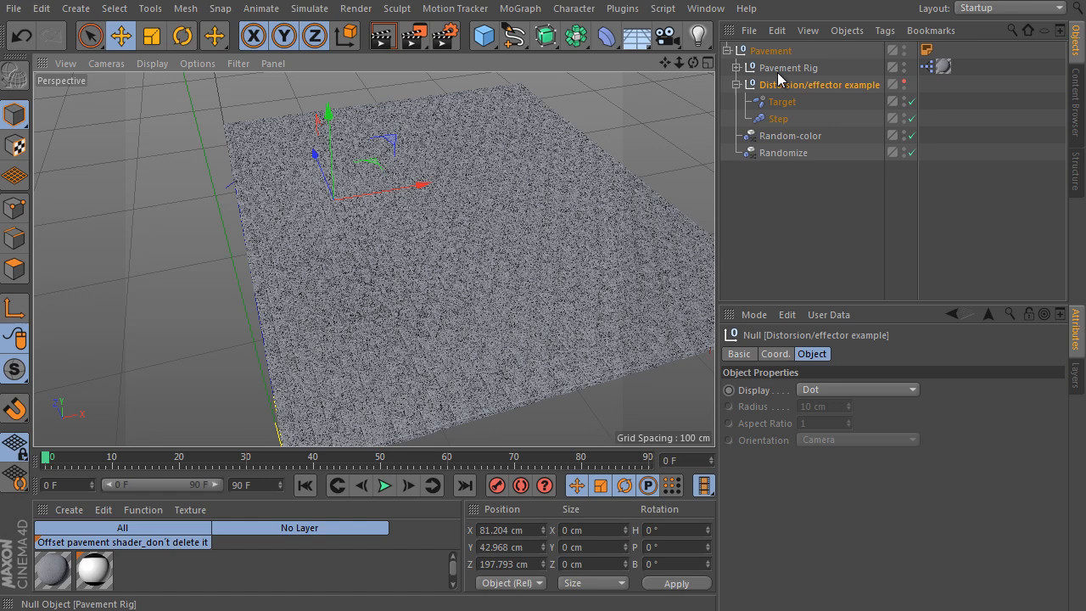
left_click(788, 67)
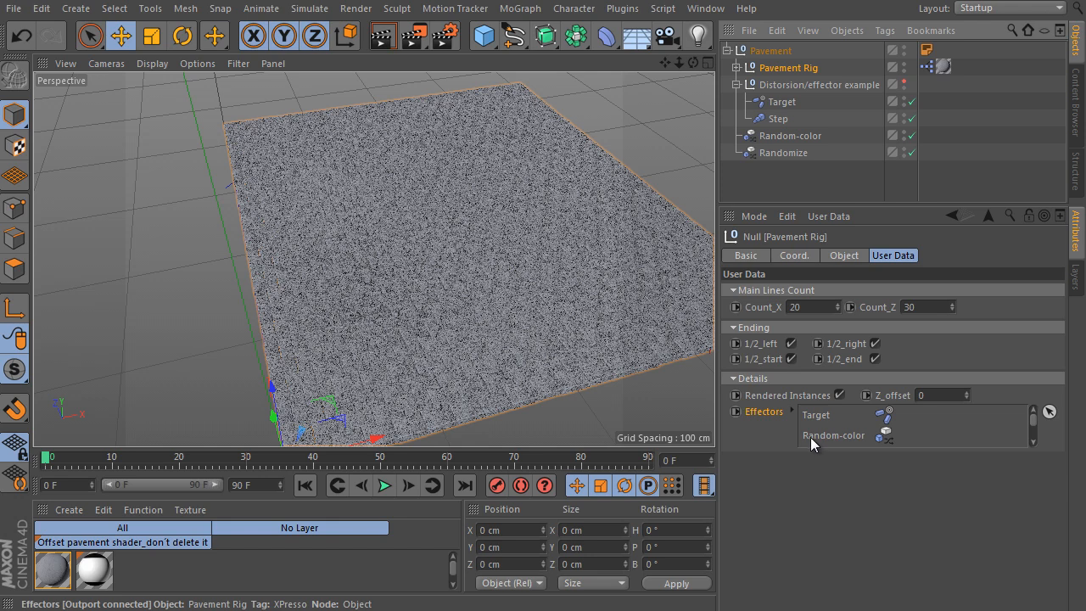
- Set the Pavement Rig's Count_X and Count_Z both to 2
scroll("down", 3)
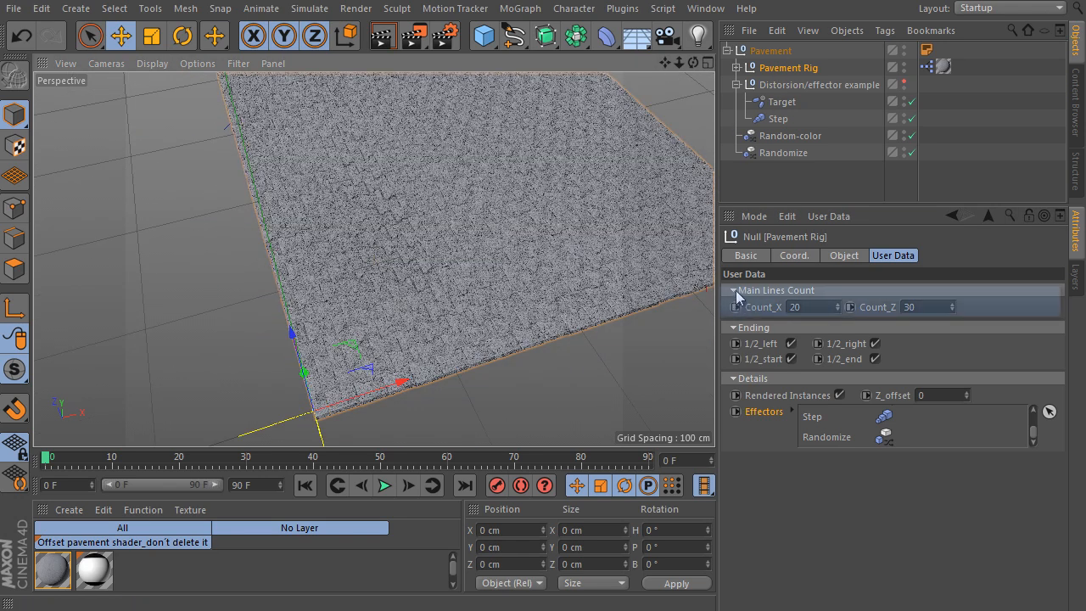
left_click(810, 306)
type("2")
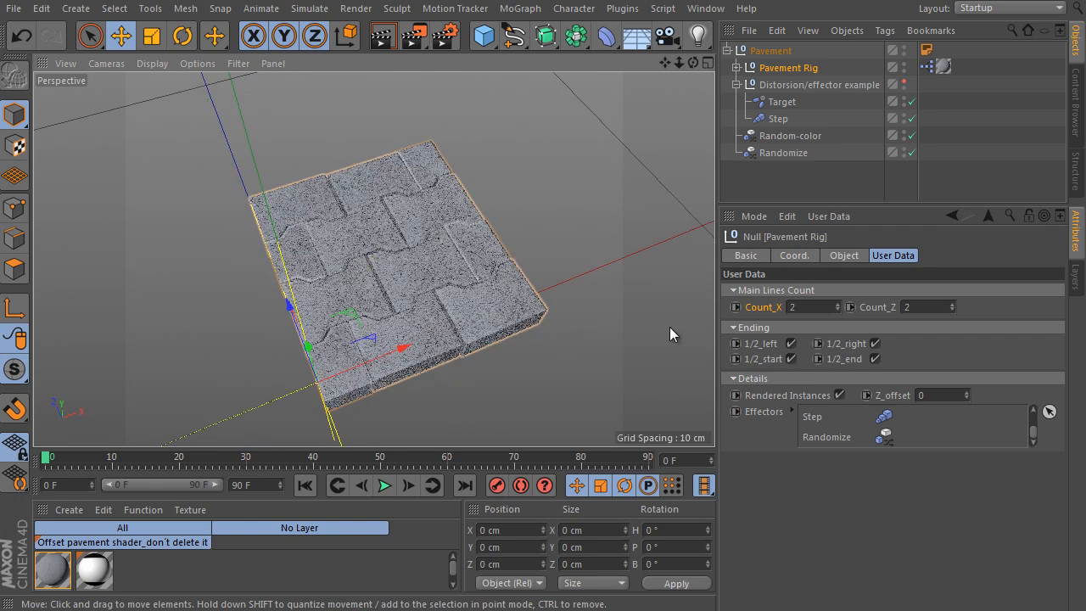
- Uncheck the 1/2_left, 1/2_right, 1/2_start and 1/2_end ending options
left_click(802, 306)
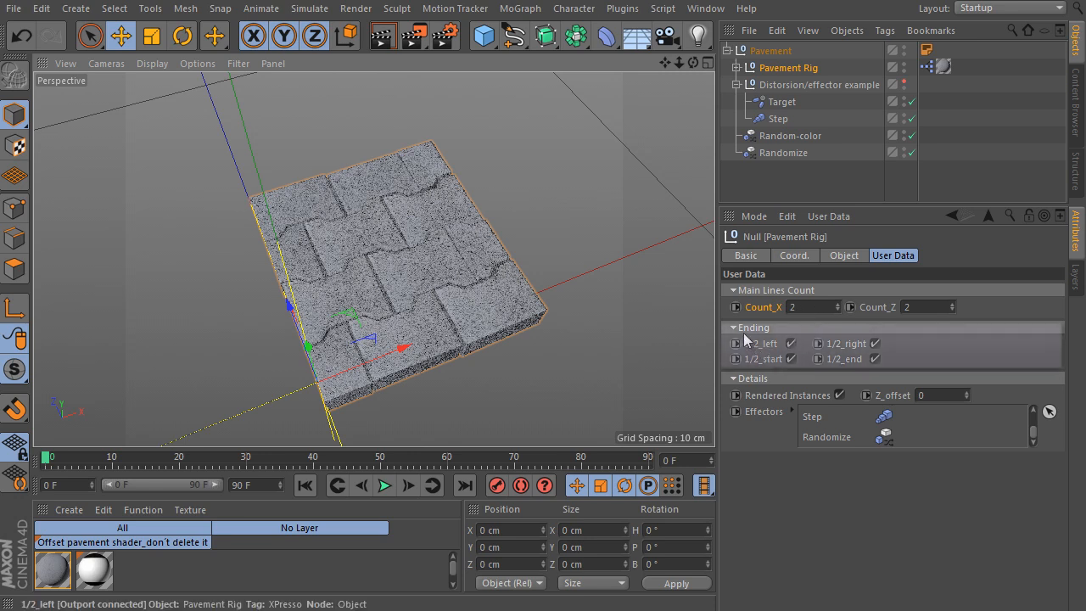
left_click(790, 343)
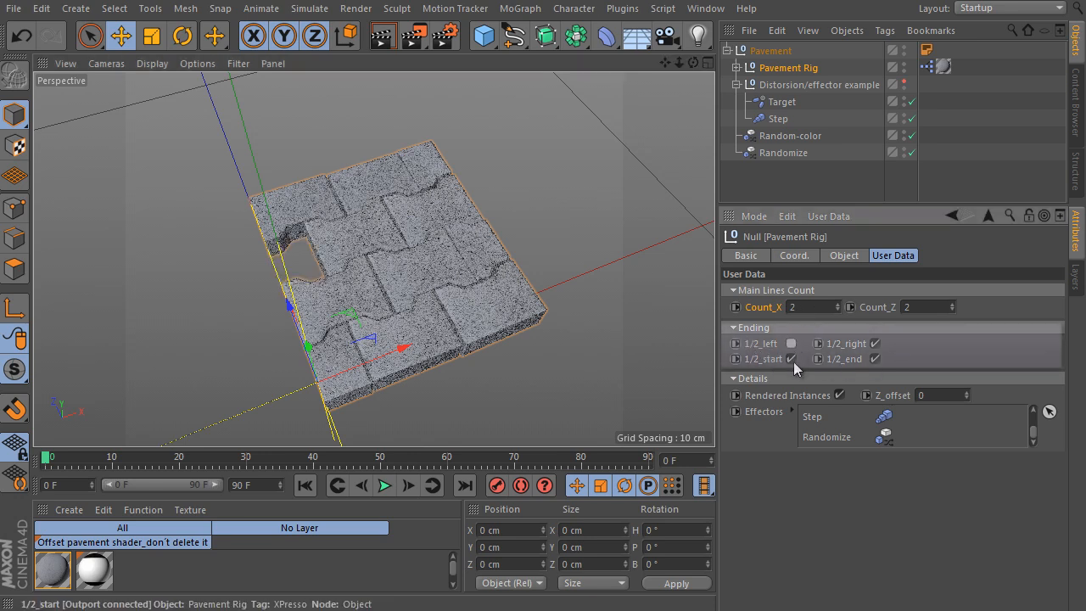
left_click(791, 358)
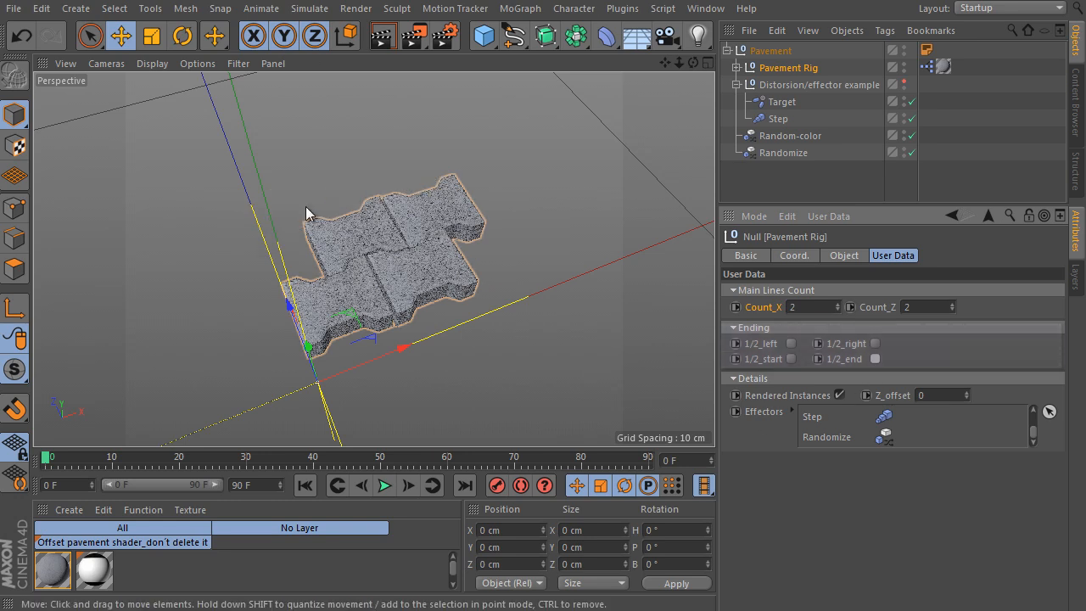
mouse_move(465, 286)
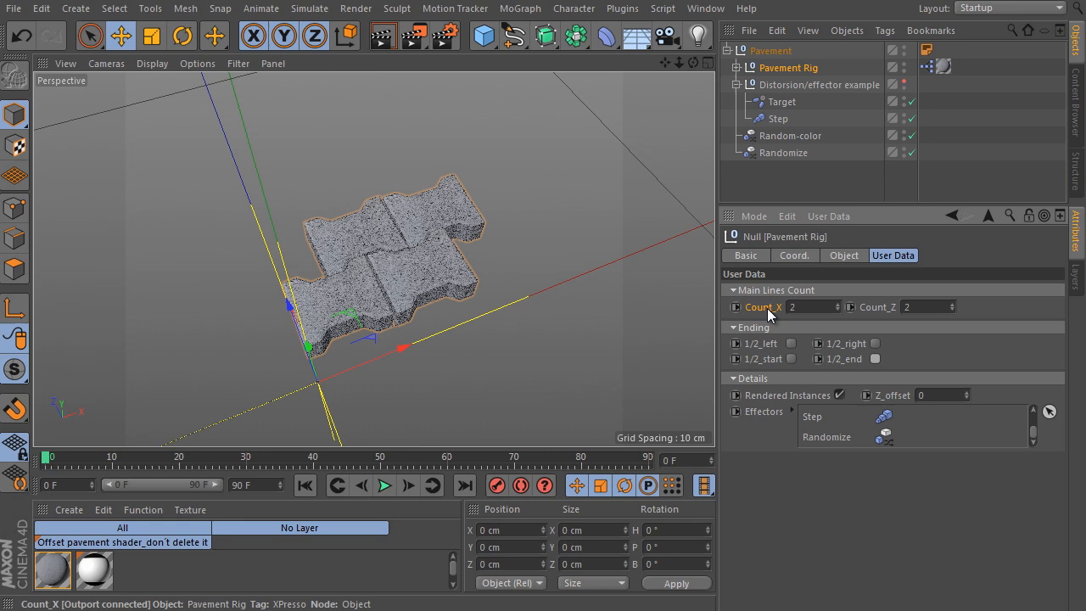
mouse_move(923, 310)
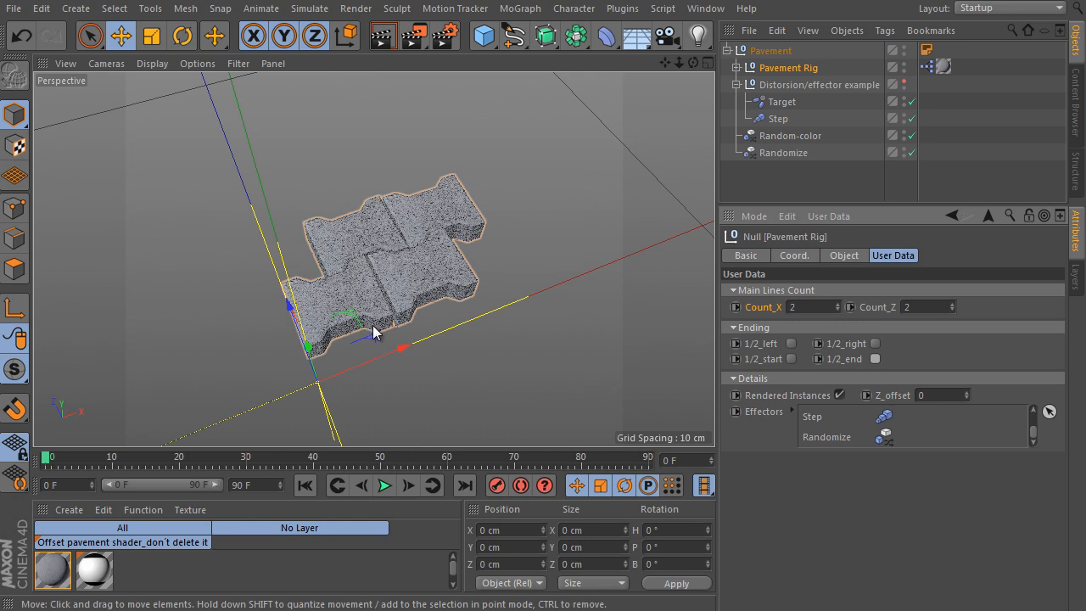
- Raise the Pavement Rig's Count_X and Count_Z to 20 each
left_click(827, 304)
type("3")
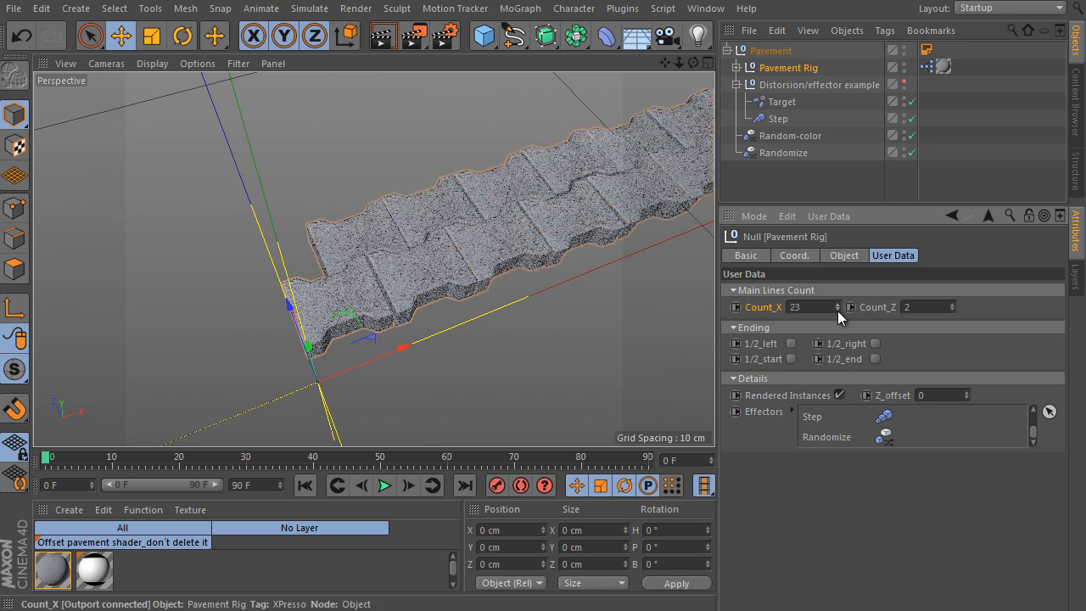
left_click_drag(811, 307, 793, 307)
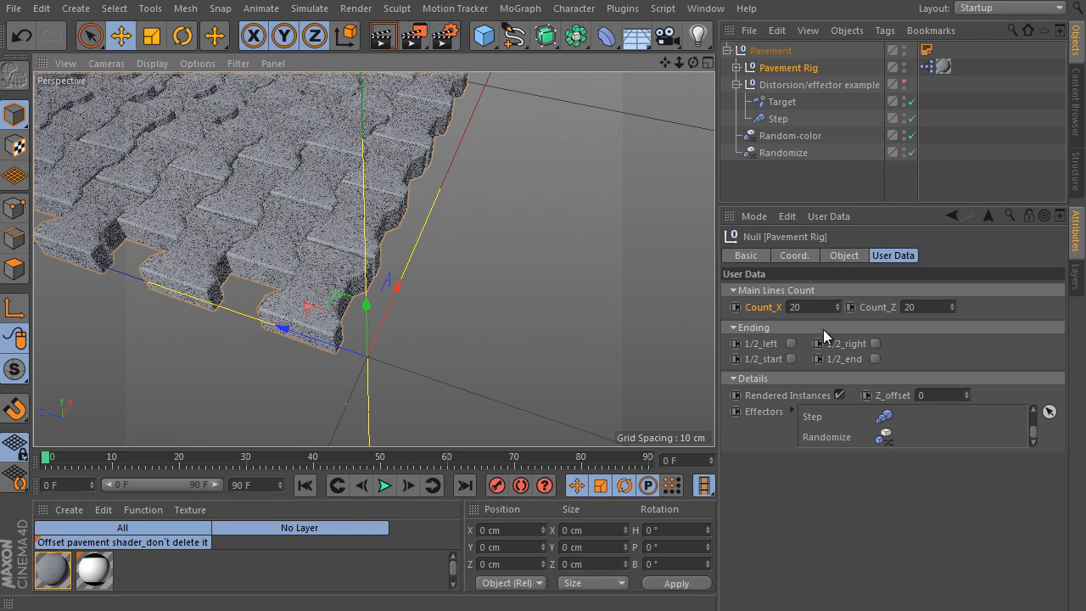
- Re-enable the start, right and end half-stone endings and set Z_offset to 5
left_click(791, 358)
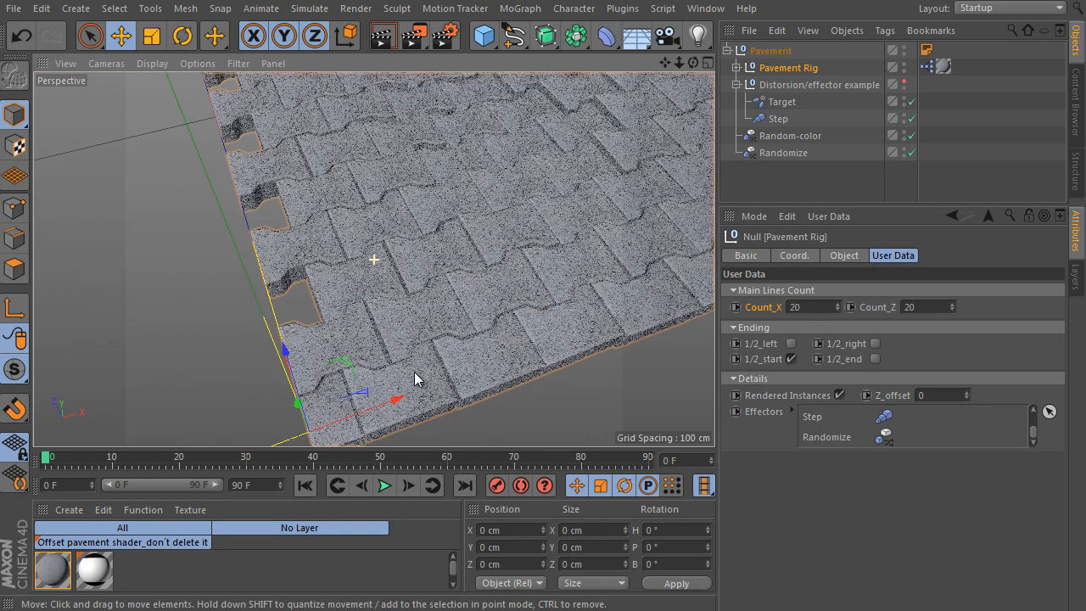
left_click(790, 343)
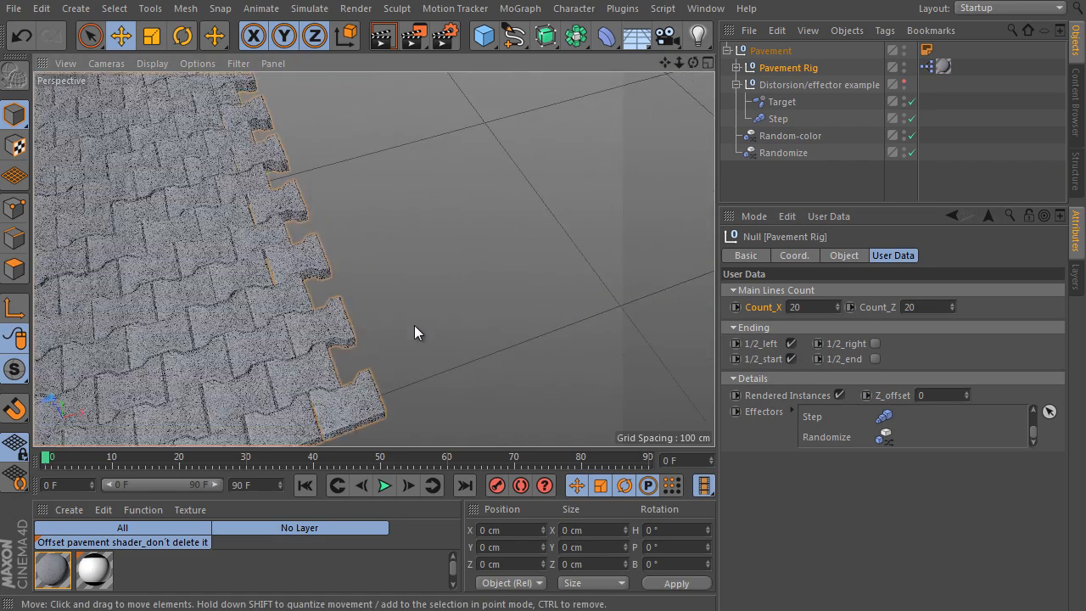
left_click(875, 343)
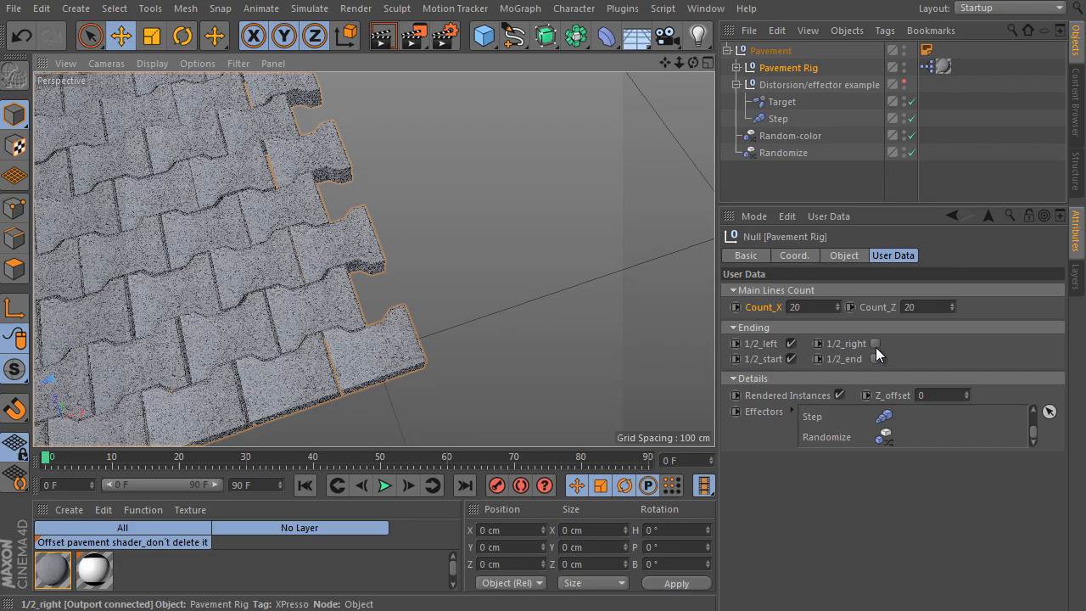
left_click(875, 344)
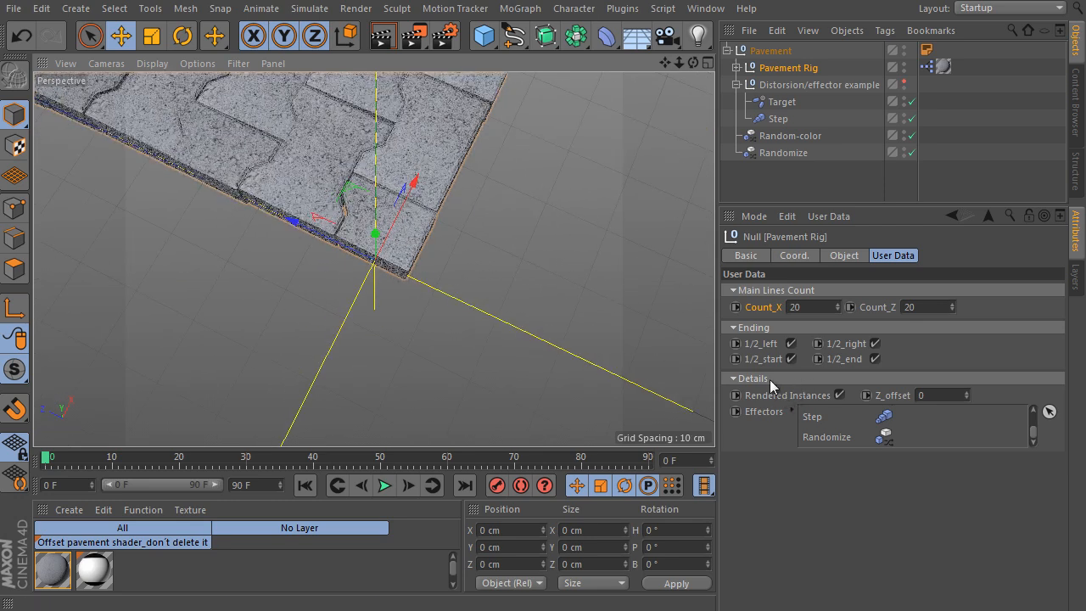
mouse_move(899, 407)
type("5")
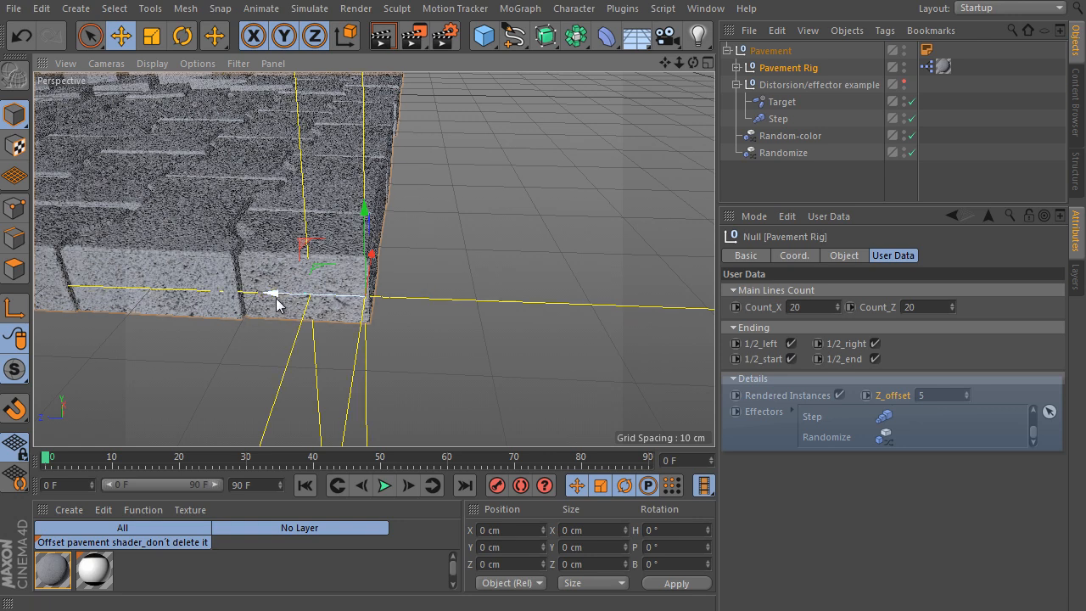
left_click_drag(280, 305, 424, 381)
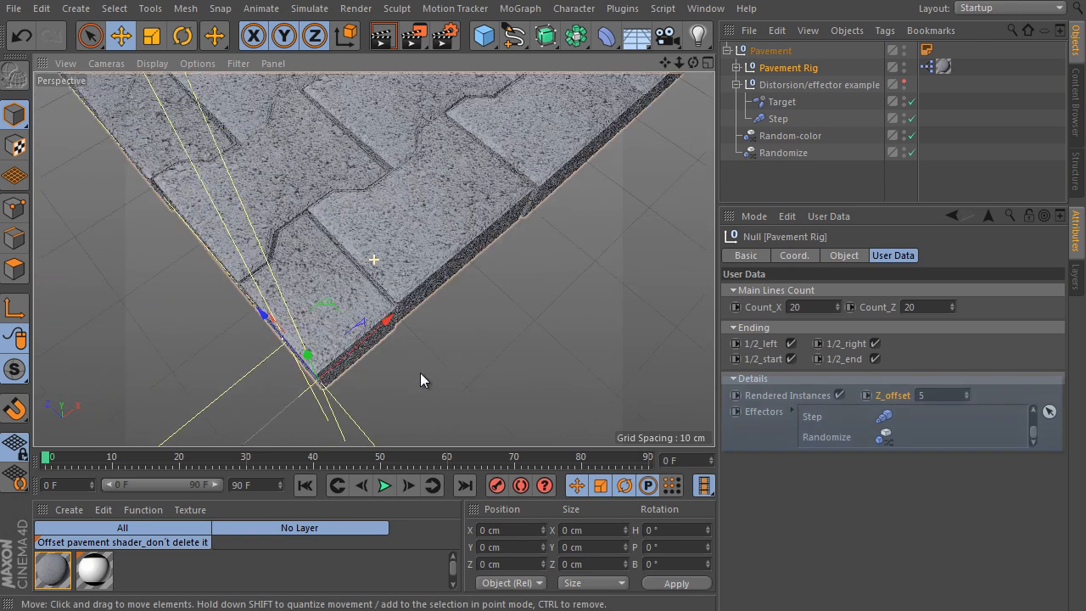
left_click_drag(424, 379, 471, 164)
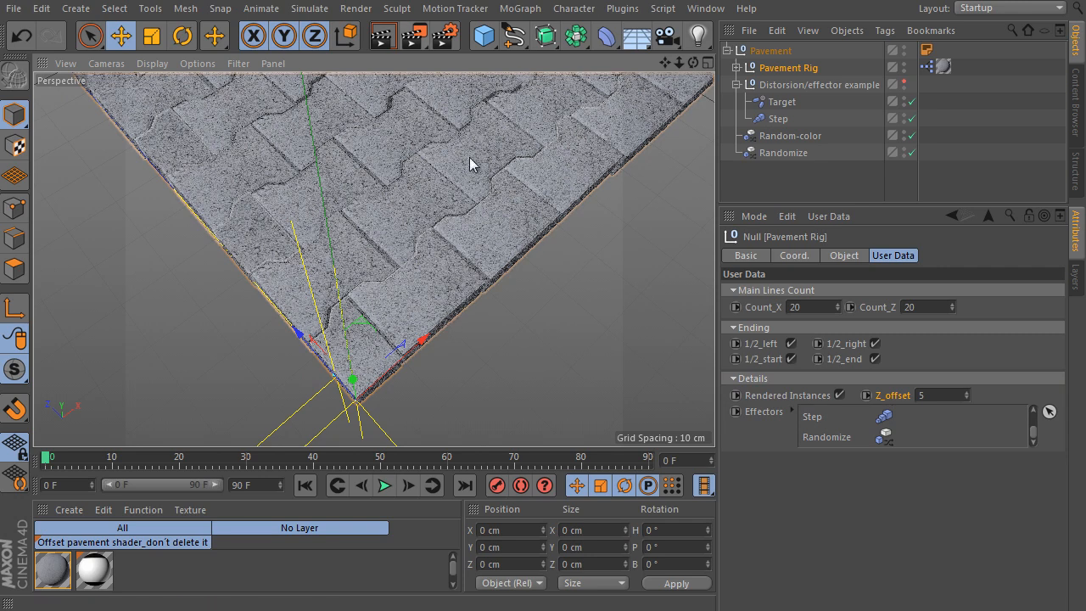
mouse_move(819, 411)
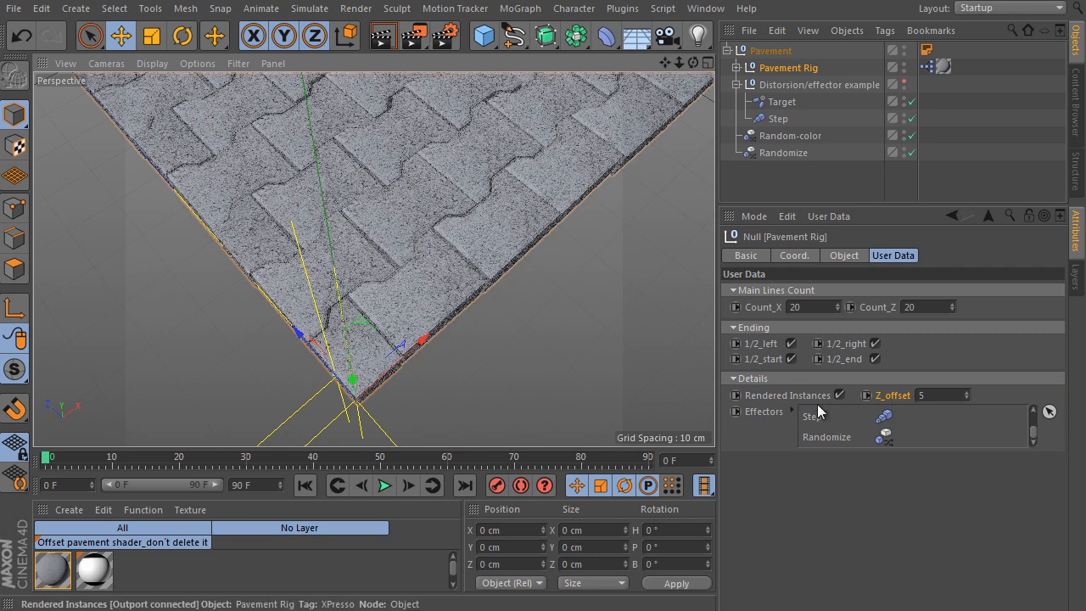
mouse_move(874, 161)
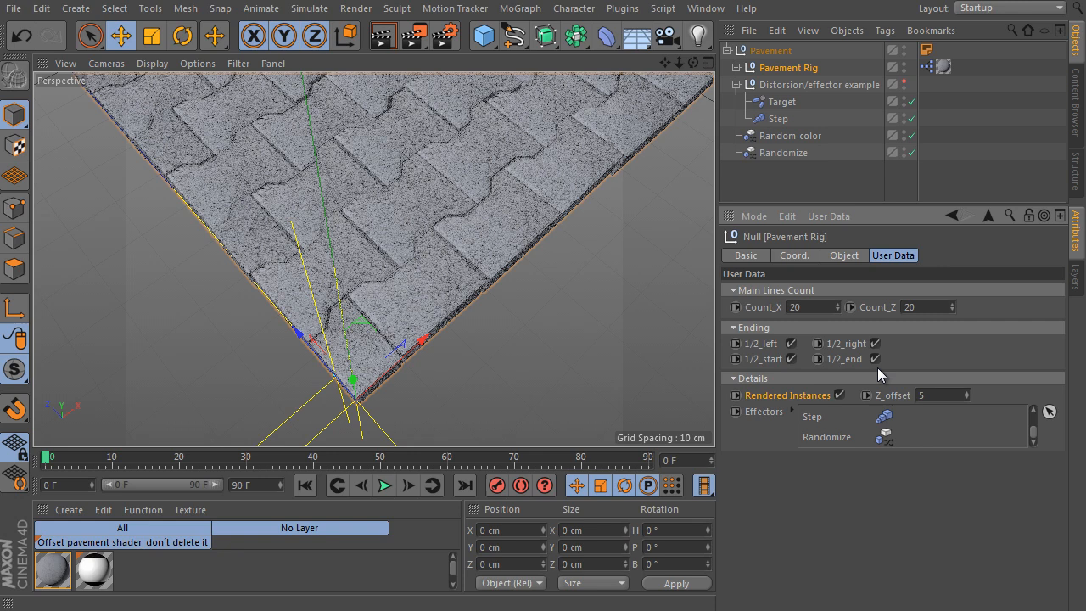
mouse_move(860, 484)
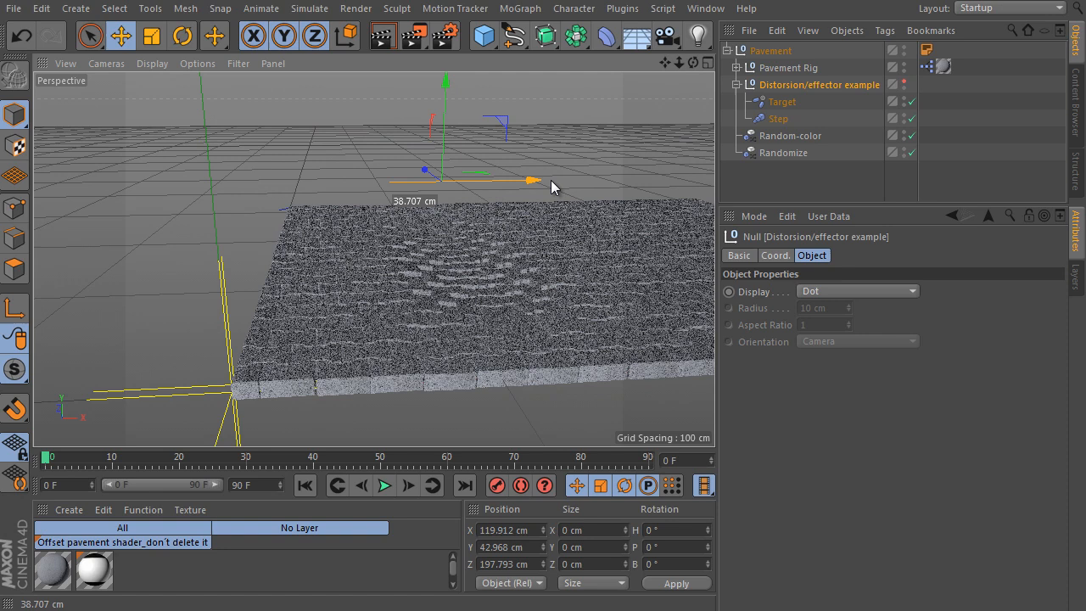
- Move the Distortion/effector example null along X to 81.424 cm
left_click_drag(531, 180, 632, 178)
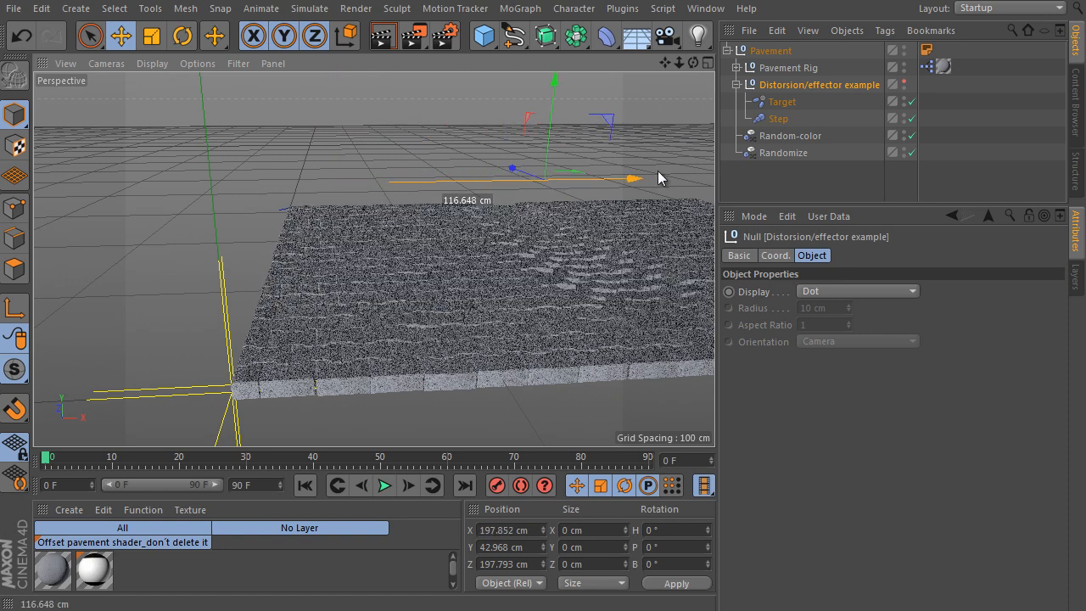
left_click_drag(632, 179, 598, 179)
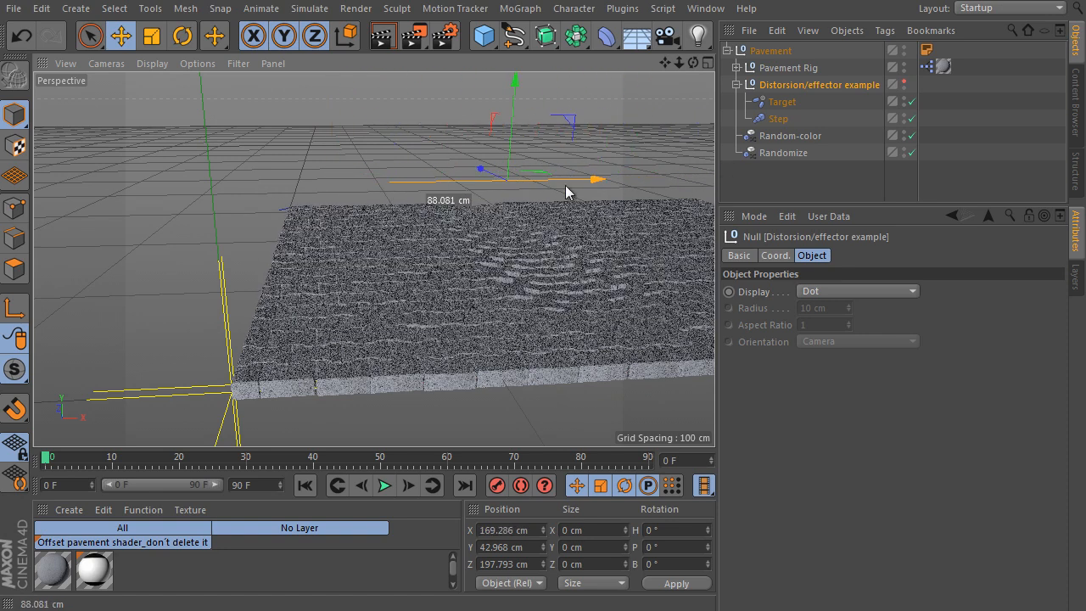
left_click_drag(569, 192, 598, 221)
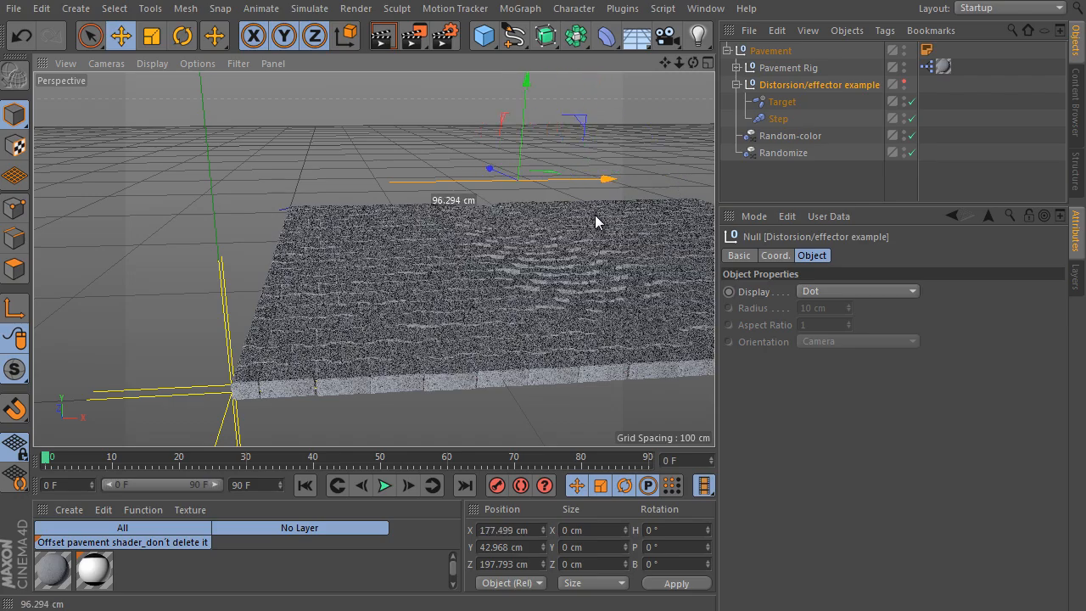
left_click_drag(603, 179, 662, 179)
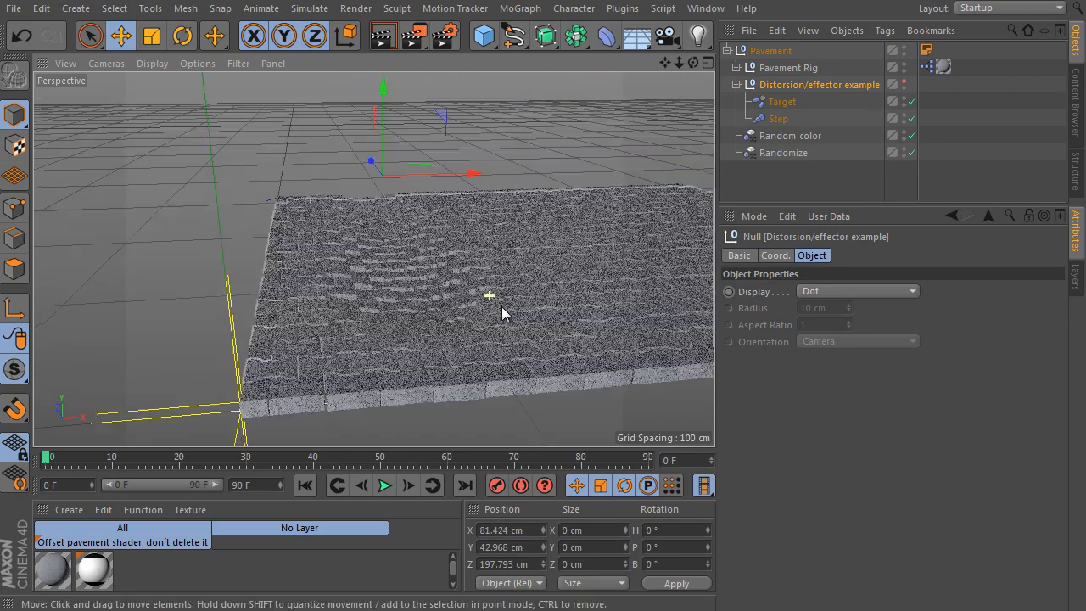
left_click_drag(505, 297, 518, 272)
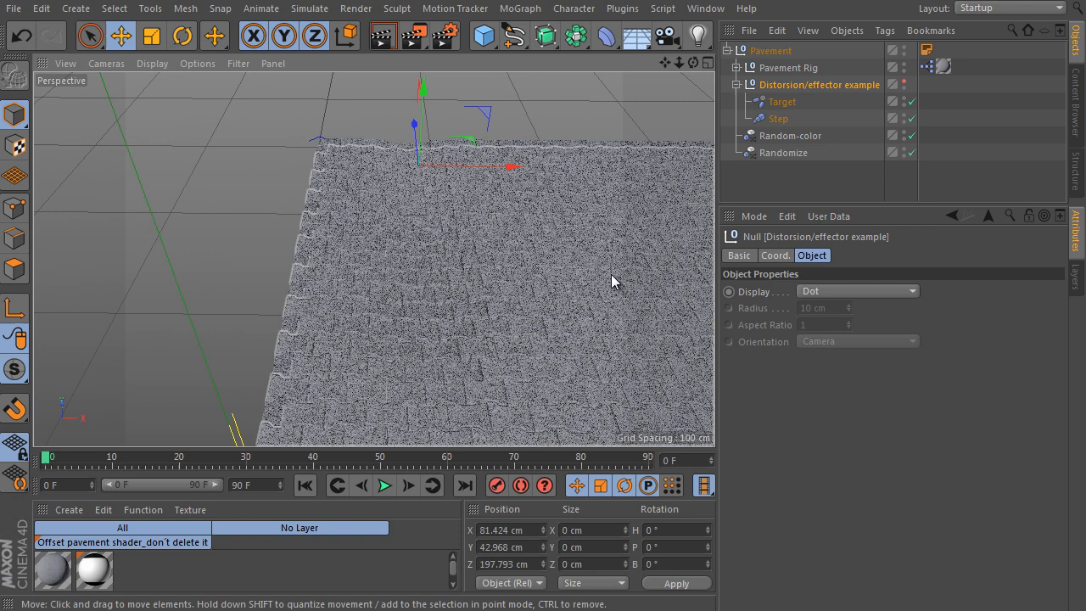
- Duplicate the distortion/effector group, add its Target and Step to rig effectors, place at X 237.065 cm
left_click_drag(615, 281, 509, 300)
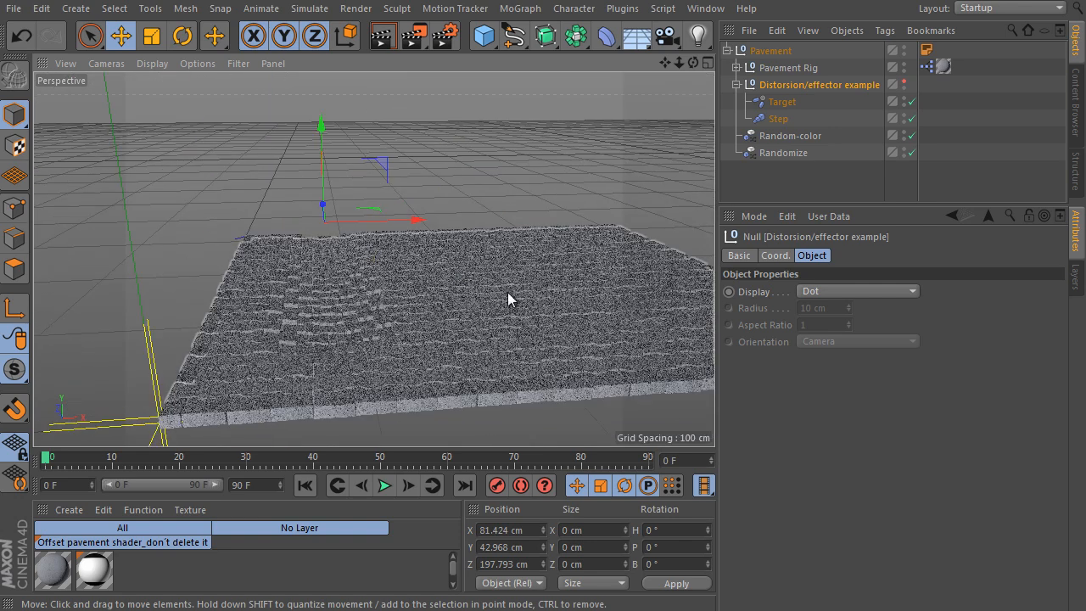
left_click(817, 84)
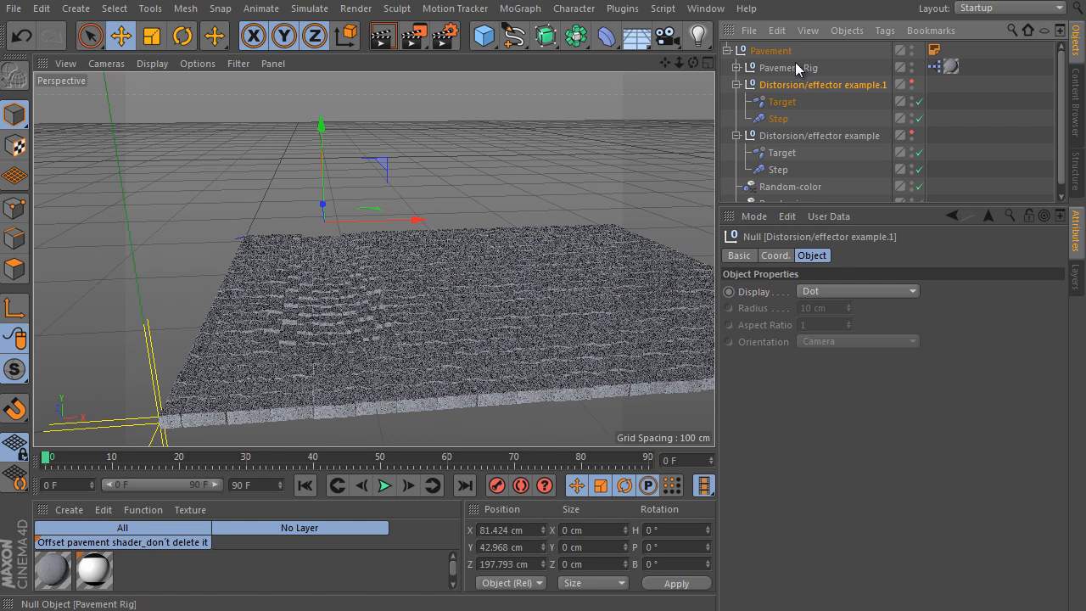
left_click(789, 68)
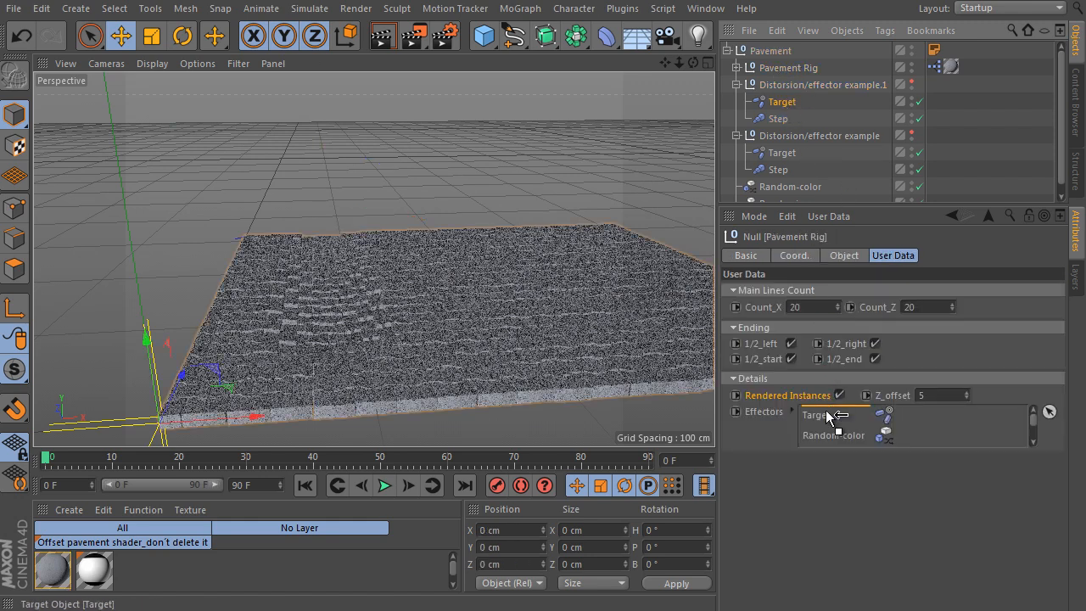
left_click(778, 118)
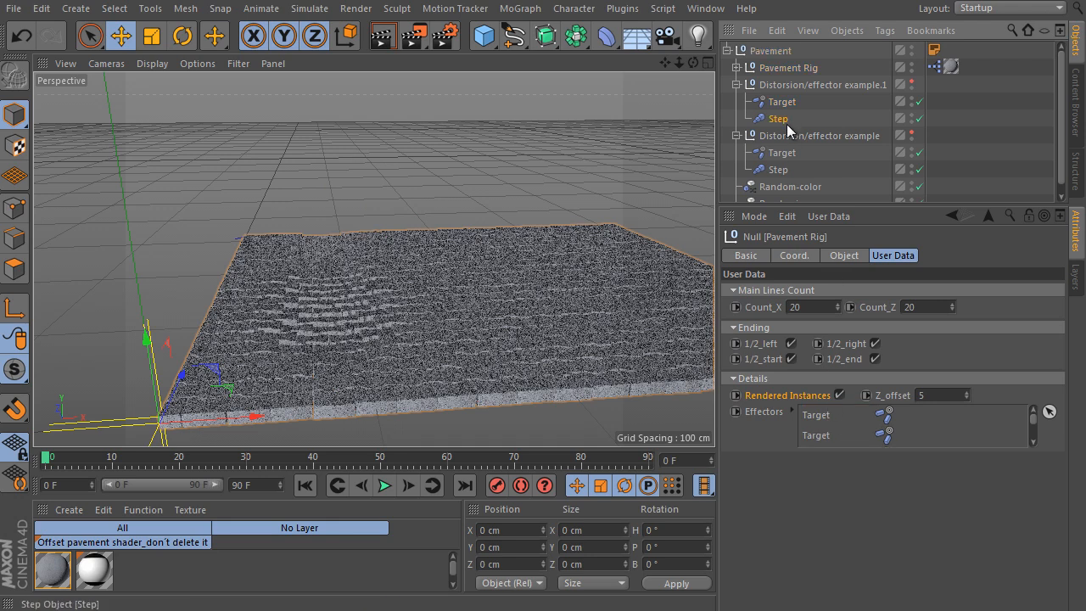
left_click(821, 84)
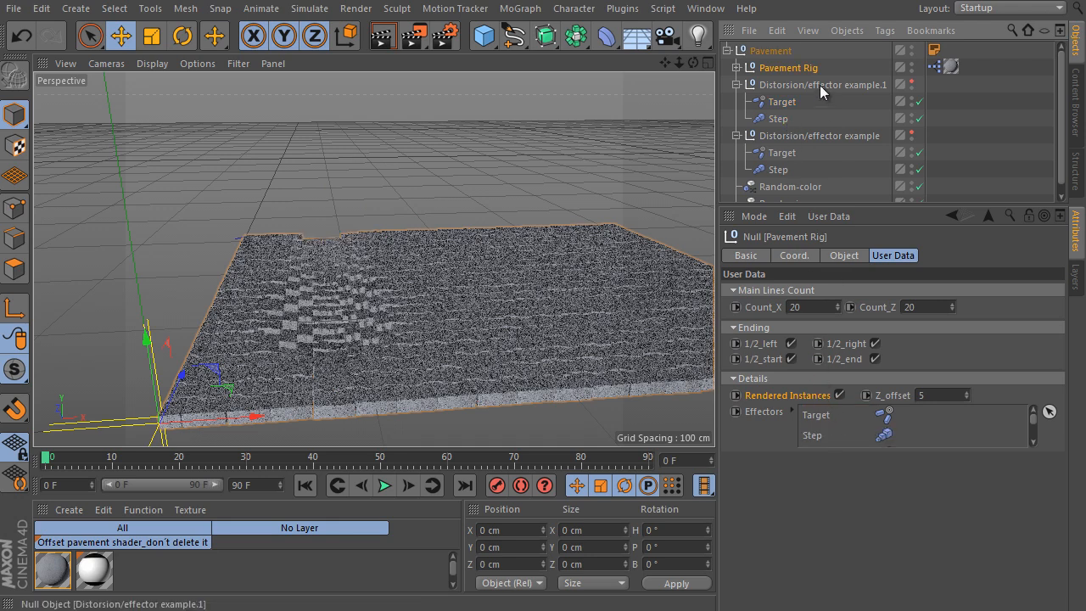
left_click(821, 84)
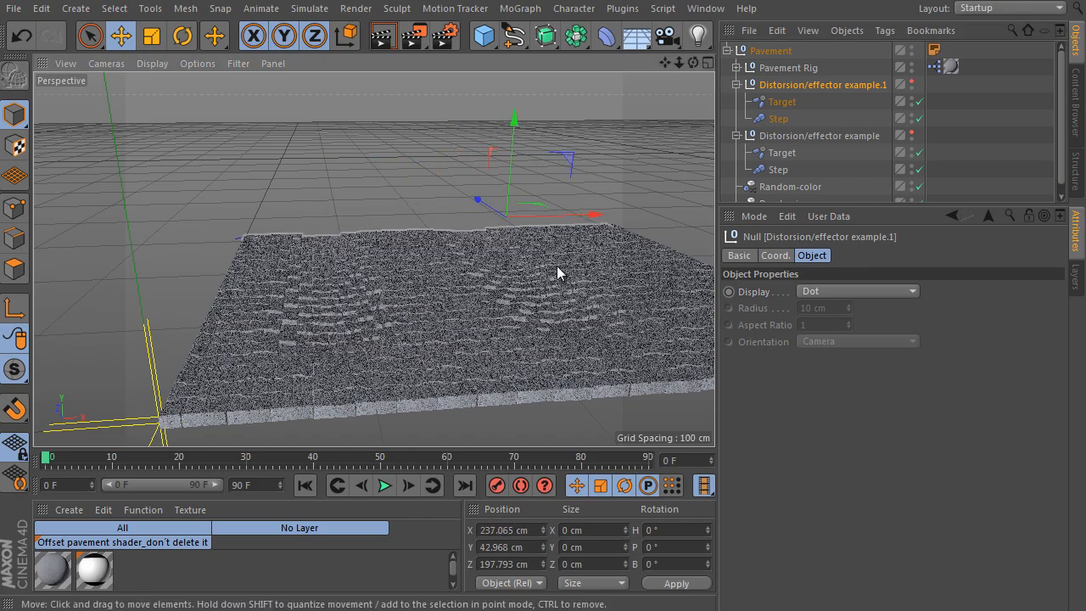
left_click(787, 68)
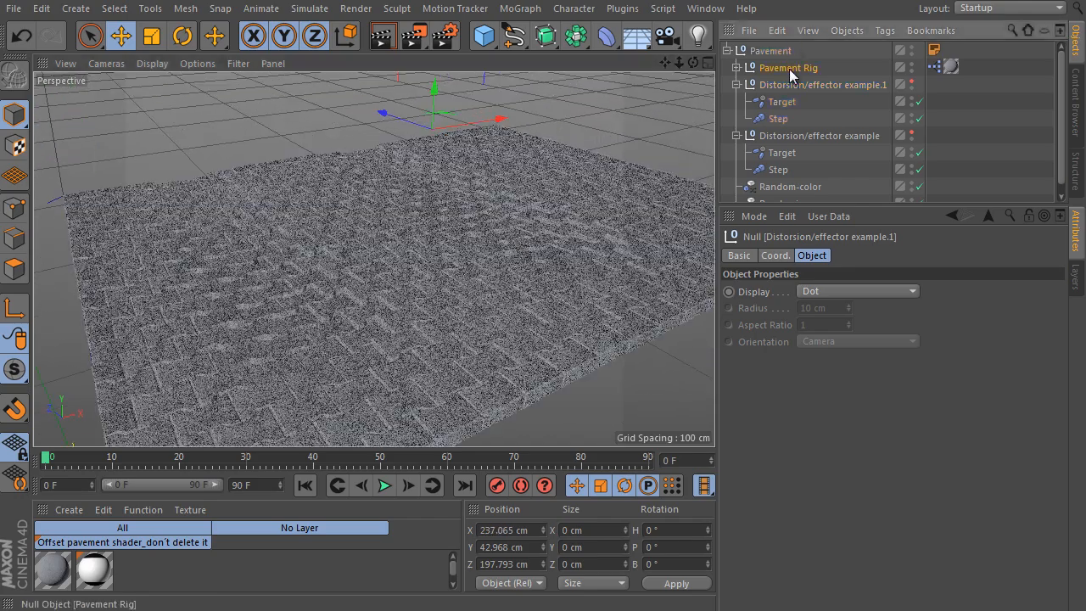
- Set the Pavement Rig's Count_Z to 41 and start an interactive render
left_click(788, 68)
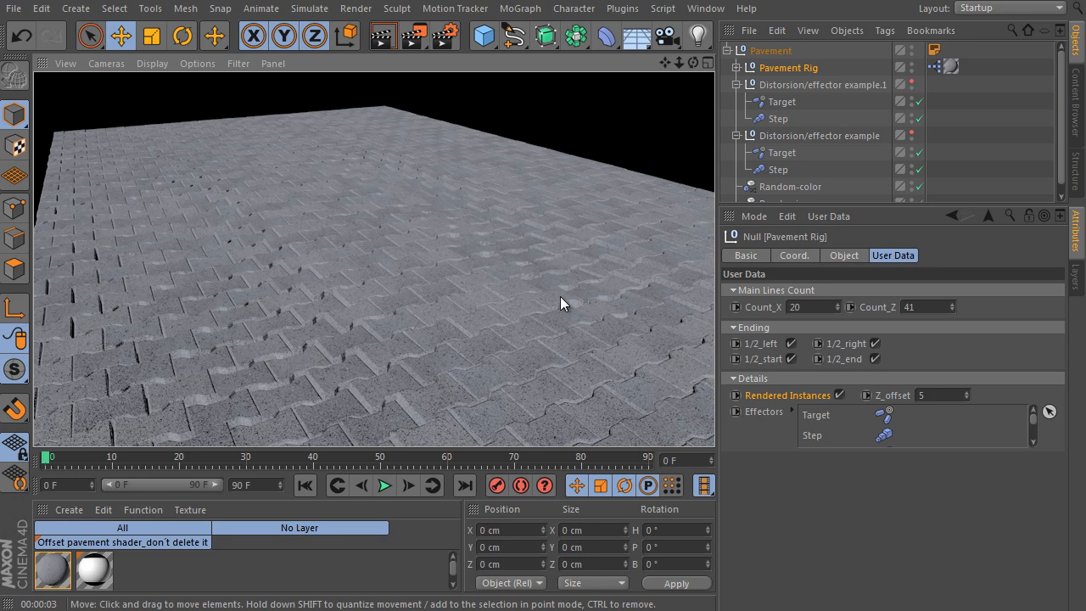
mouse_move(546, 35)
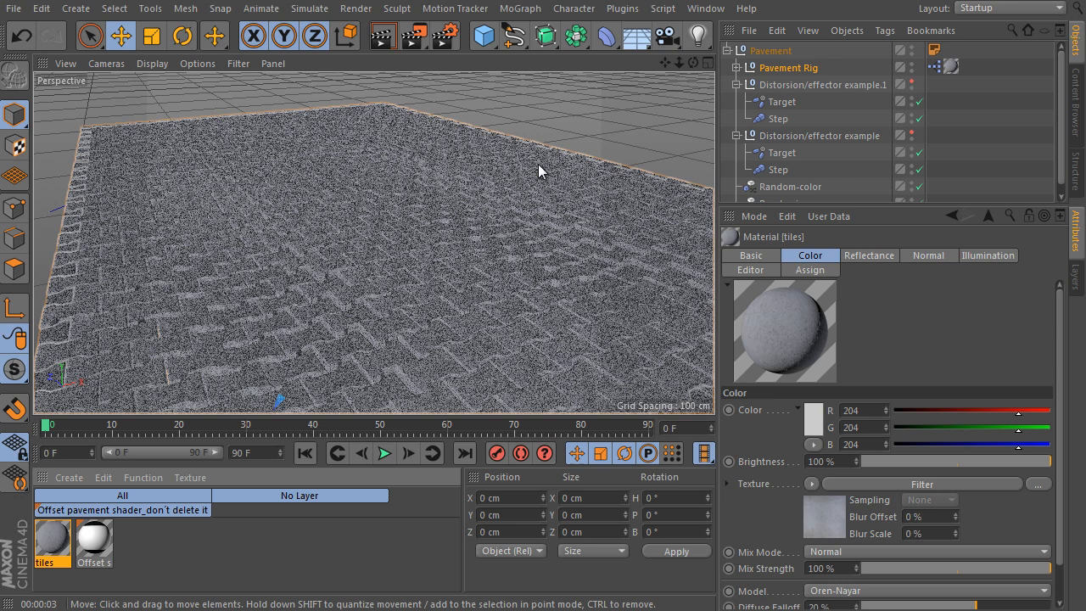
mouse_move(940, 269)
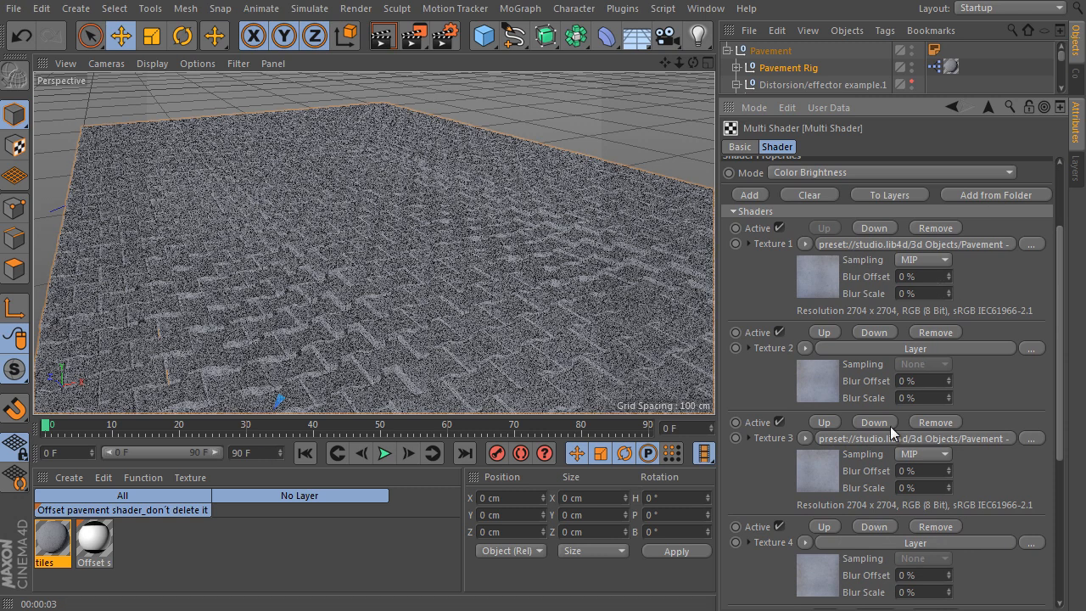
- Open the Layer shader in the tiles Multi Shader, then view the Offset shader material
left_click(915, 348)
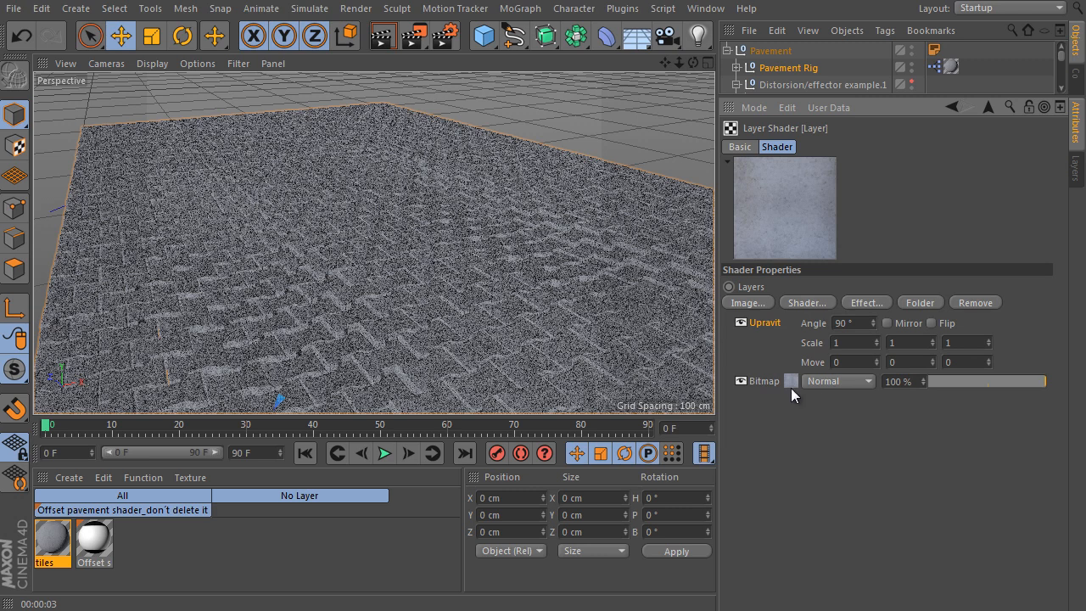
mouse_move(856, 316)
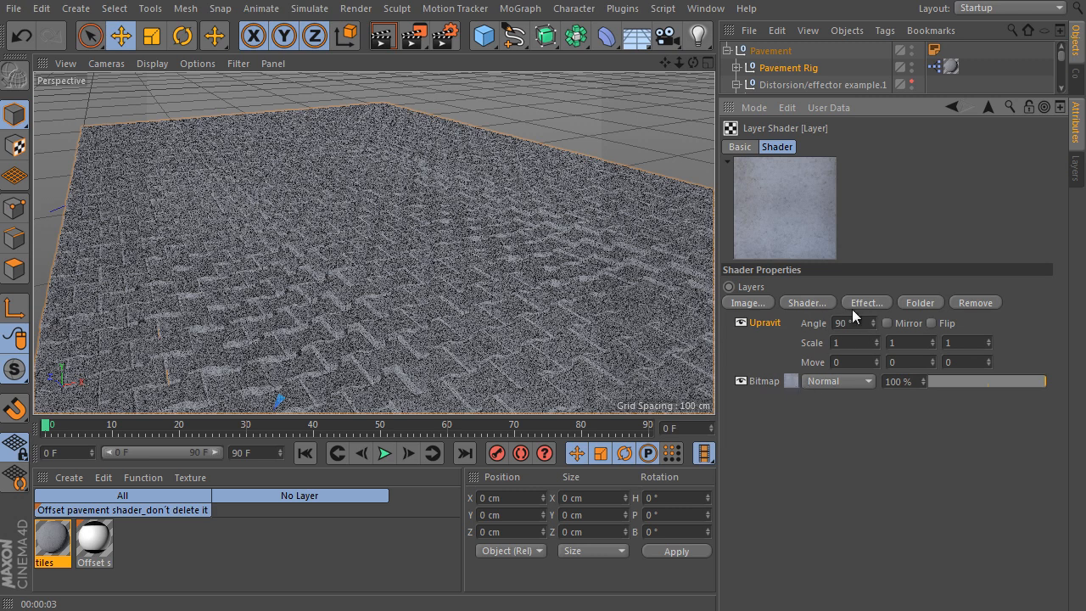
mouse_move(773, 471)
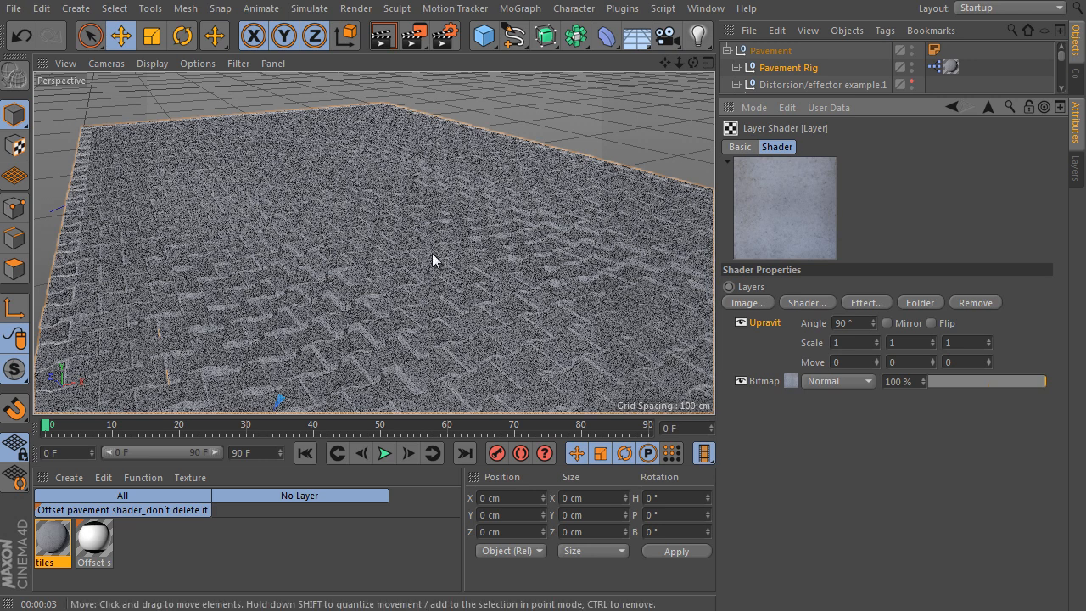
mouse_move(978, 138)
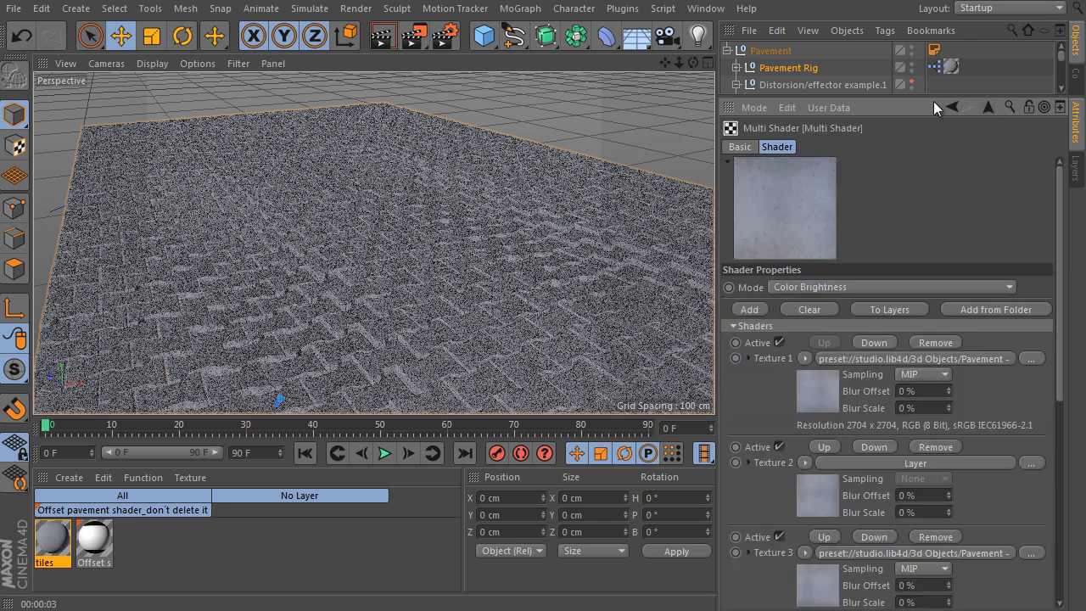
left_click(739, 84)
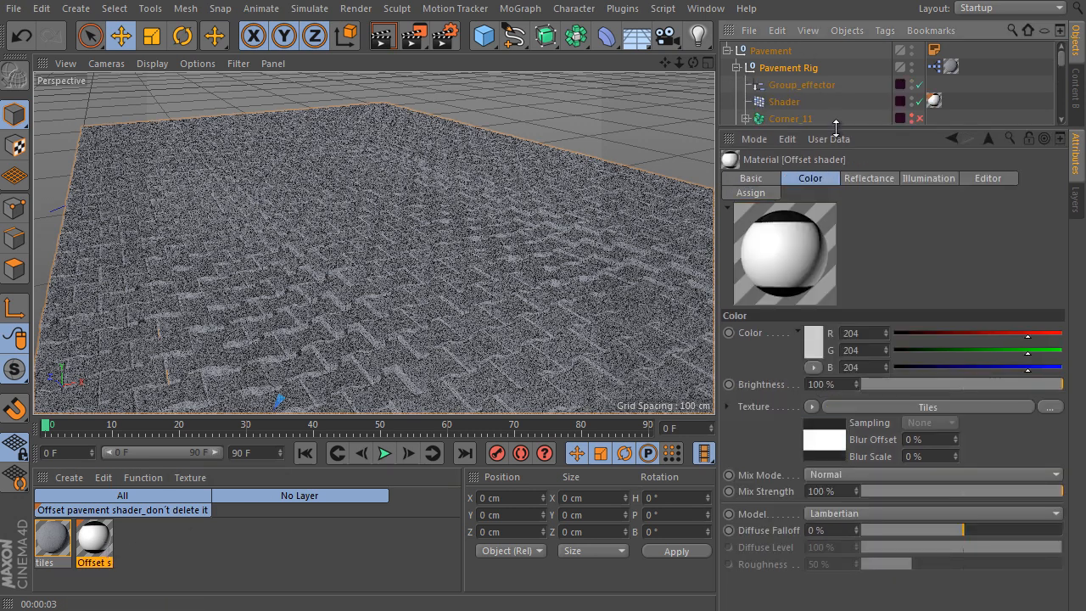
- Inspect the Offset shader material, the Shader effector settings, and Group_effector's effector list
left_click(783, 102)
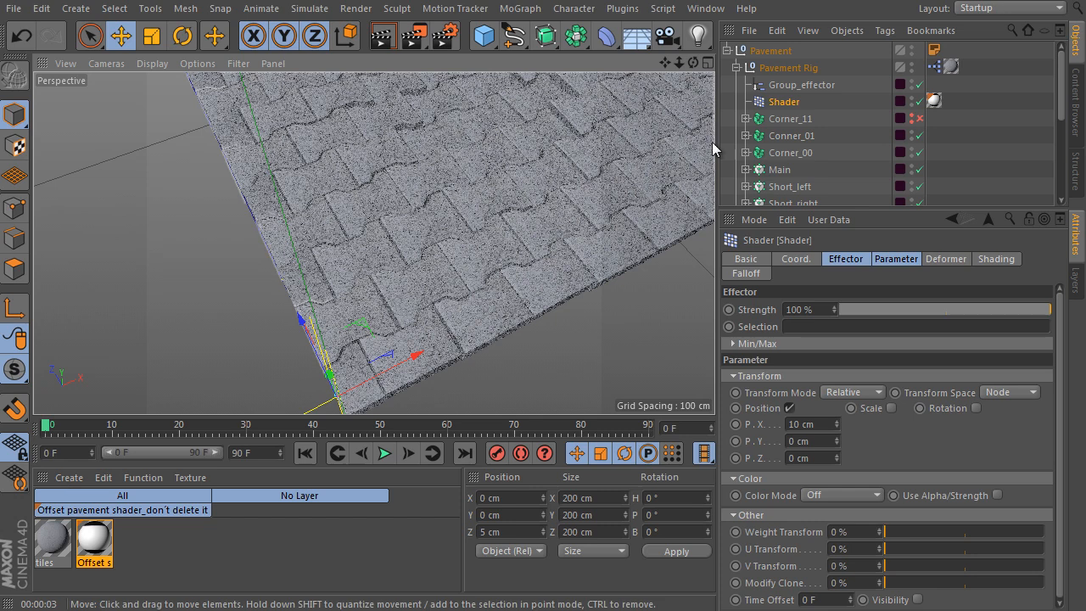
left_click(784, 100)
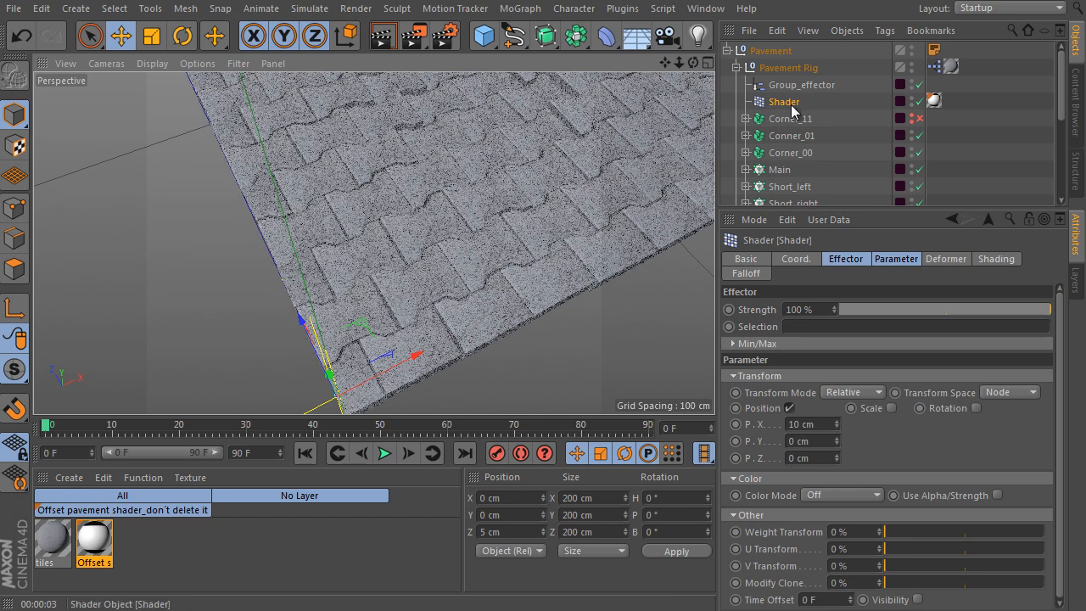
left_click(801, 84)
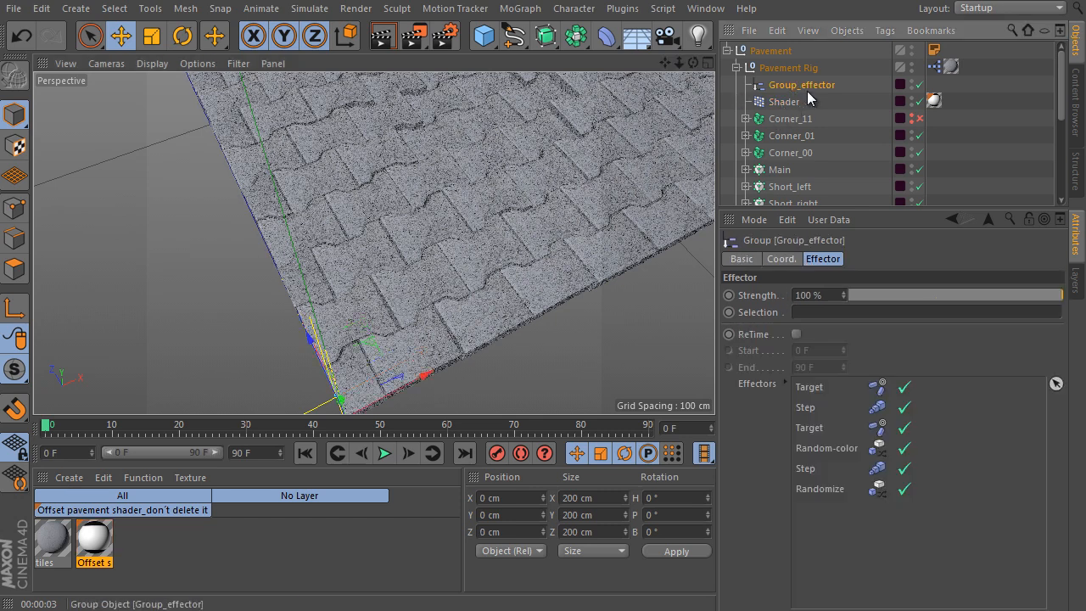
- Select the Pavement Rig null to show its User Data controls (Count_X 20, Count_Z 41)
left_click(770, 50)
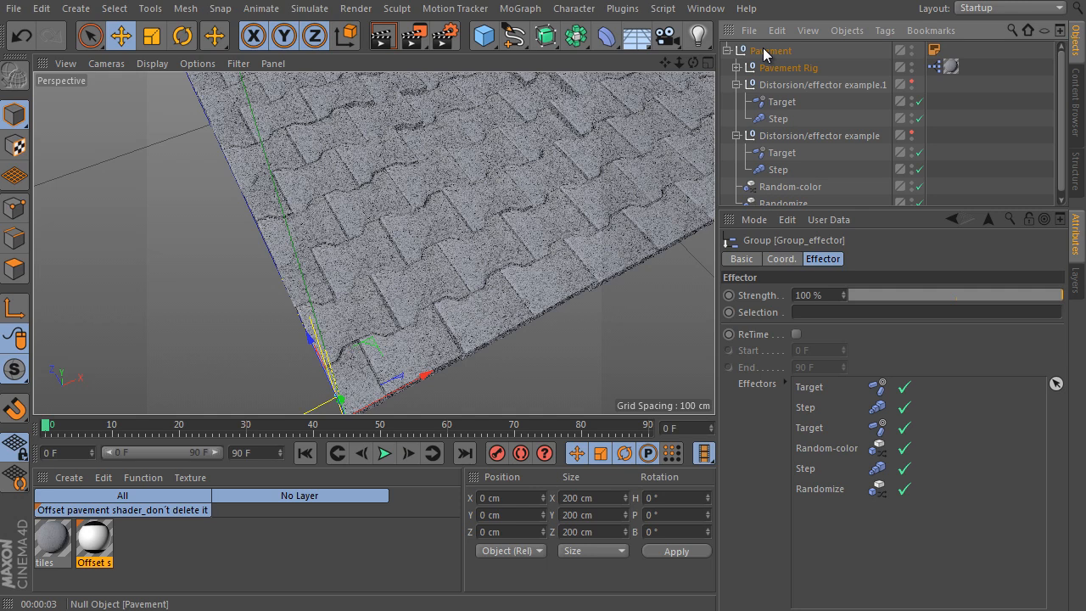
left_click(788, 68)
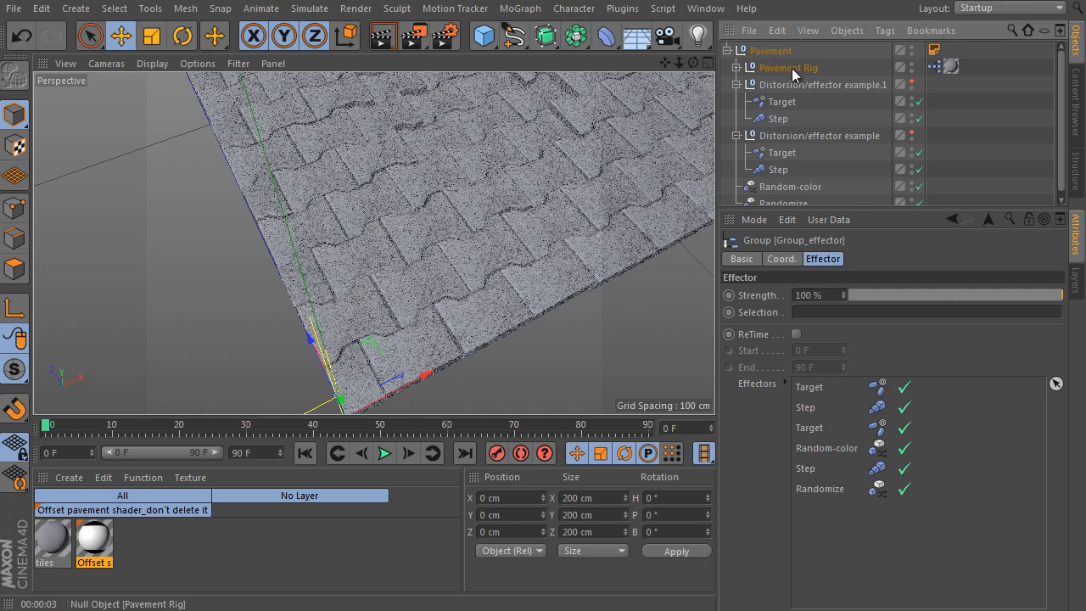
left_click(788, 68)
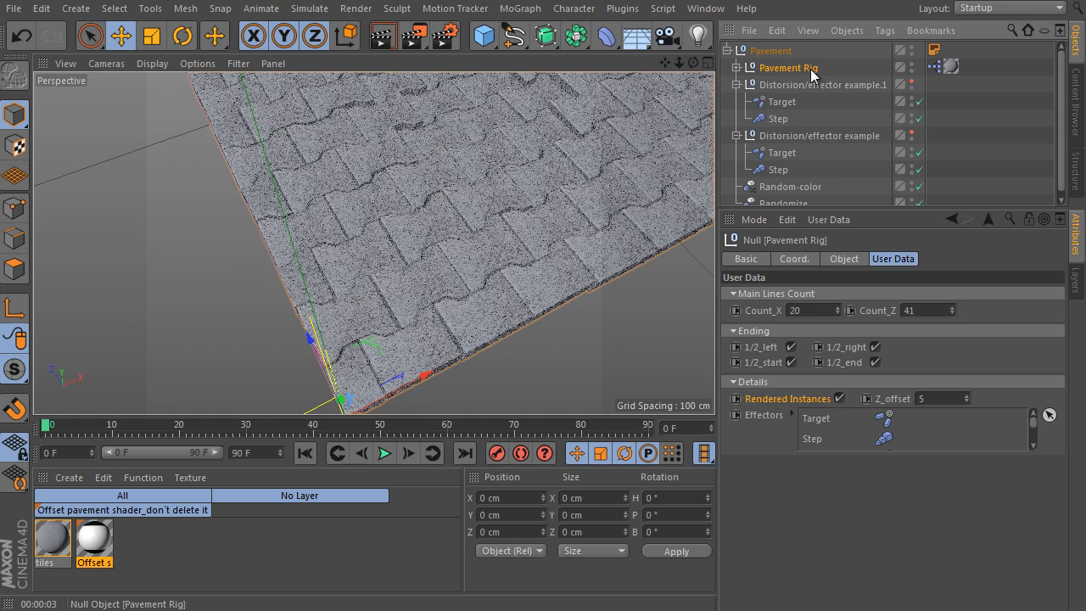
- Collapse both distortion effector examples and expand the Pavement Rig hierarchy
left_click(739, 84)
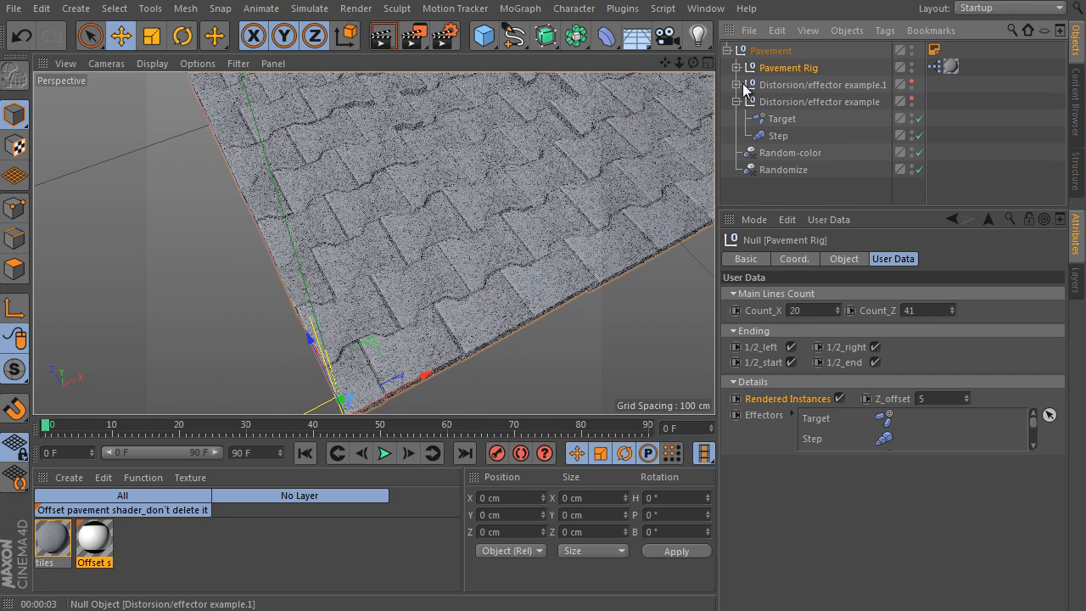
left_click(737, 102)
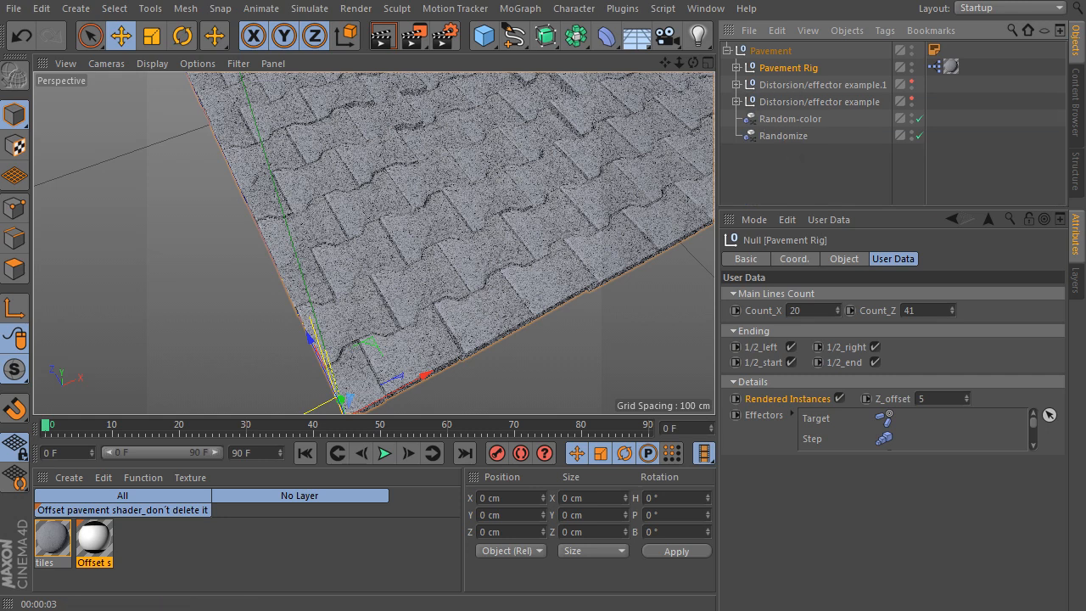
left_click(750, 68)
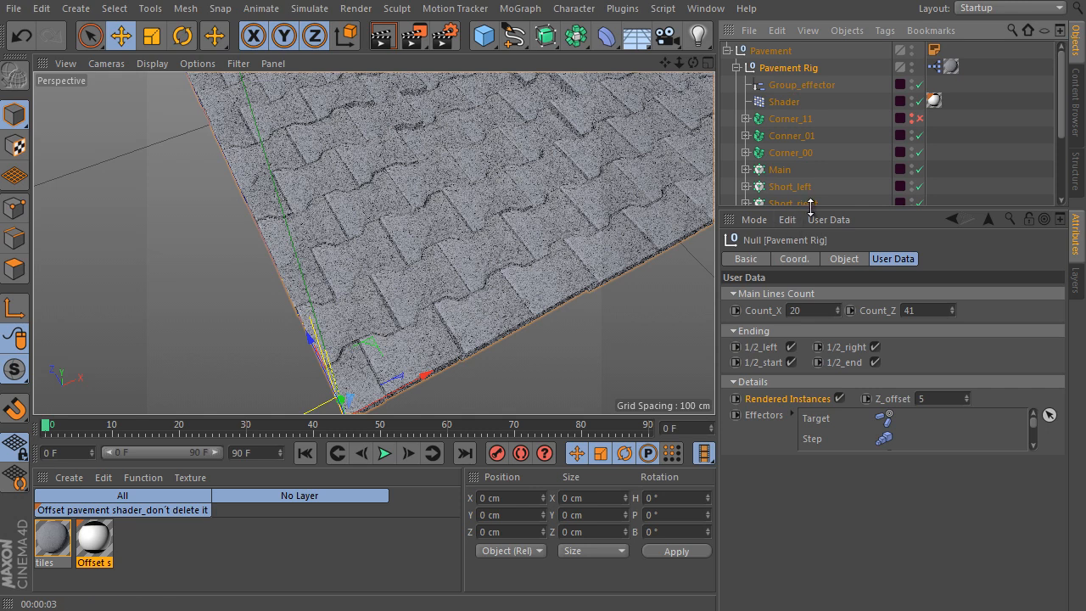
left_click(740, 67)
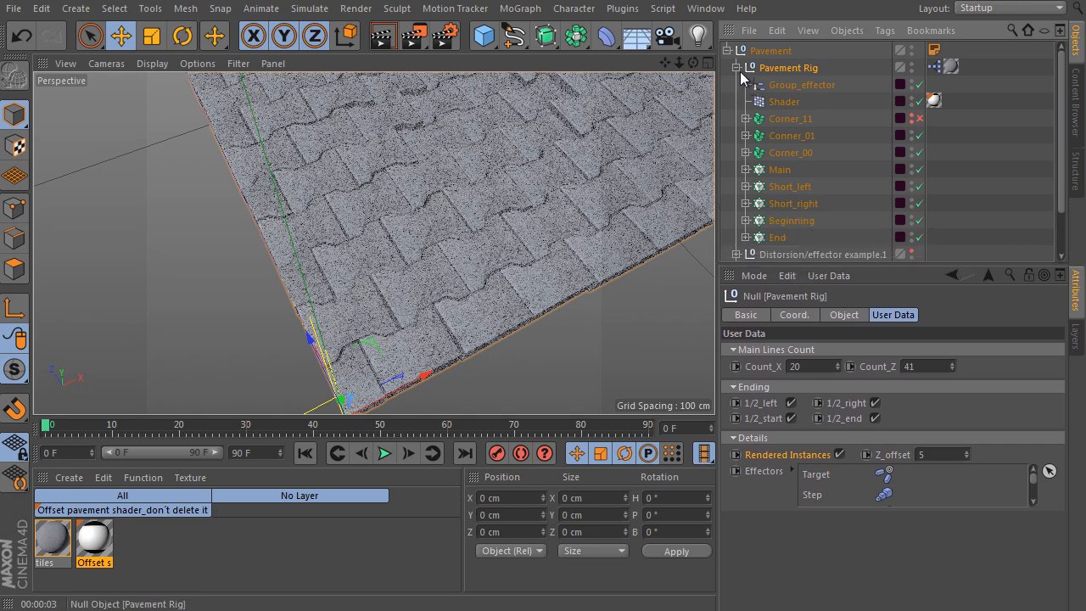
left_click(737, 67)
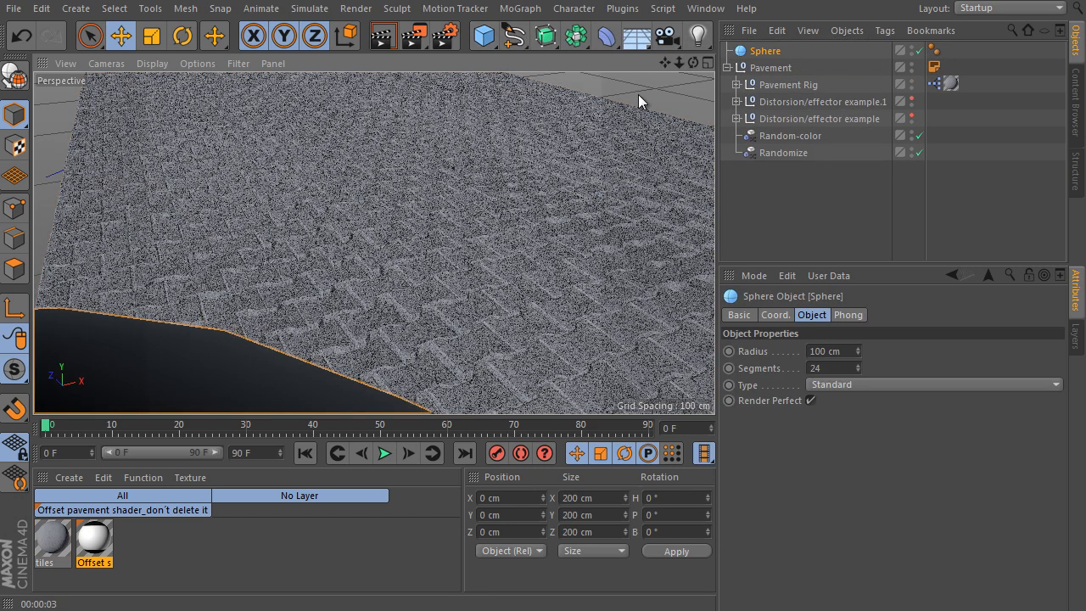
- Shrink the new sphere to roughly 50 cm with the Scale tool
left_click(213, 35)
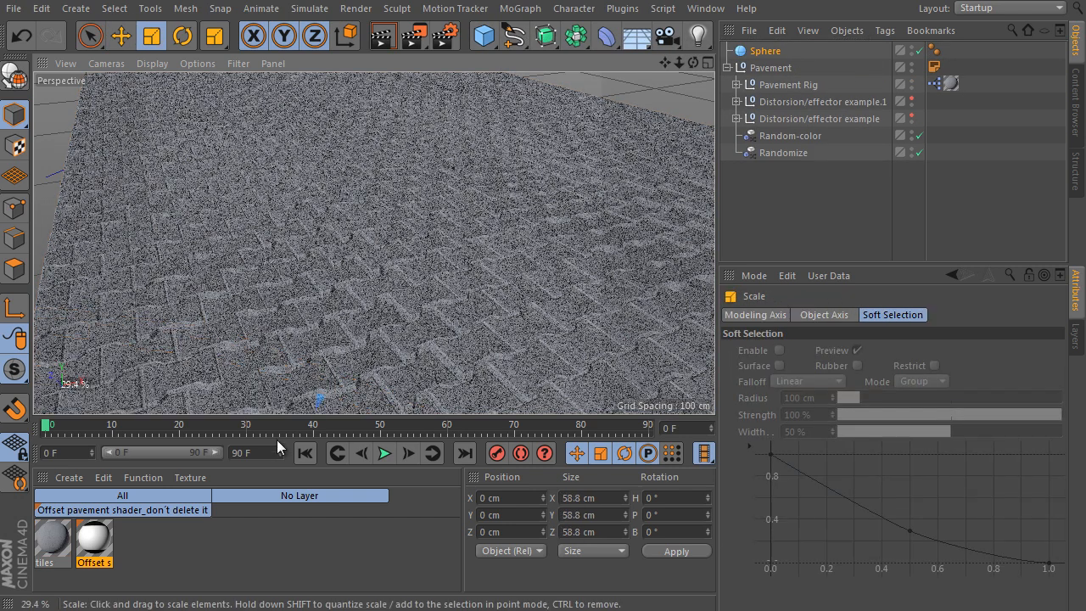
left_click(122, 36)
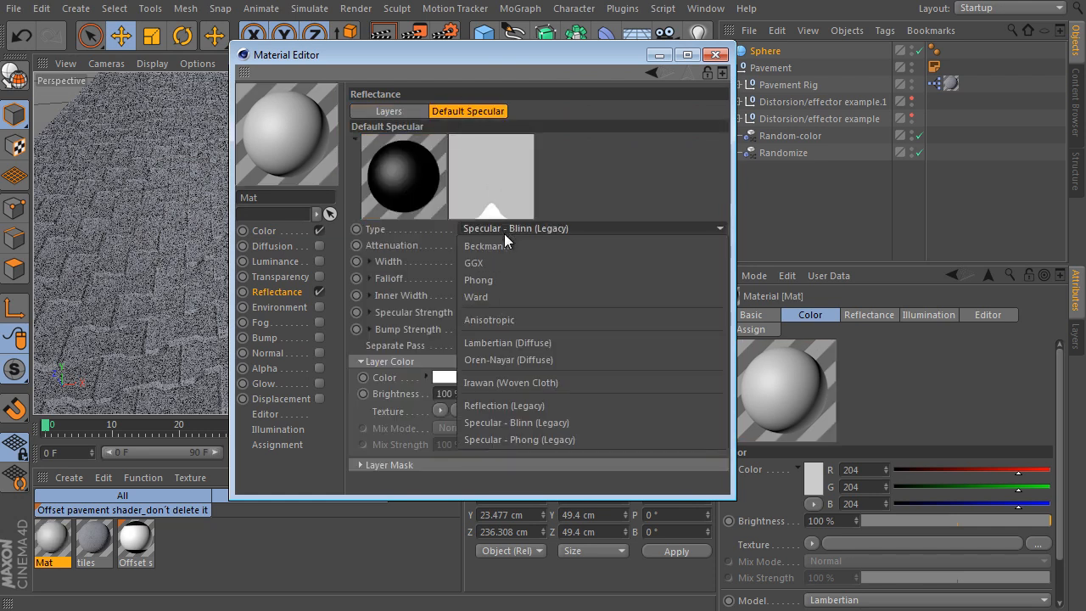
- Give Mat GGX reflectance at 63% strength and 22% colour brightness
left_click(475, 262)
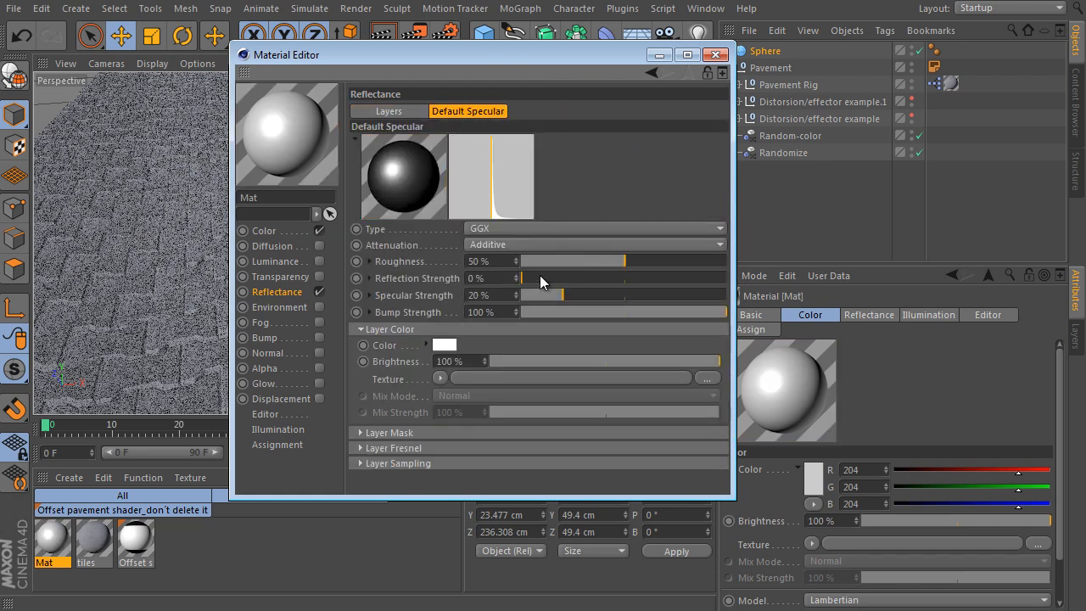
left_click_drag(522, 278, 649, 277)
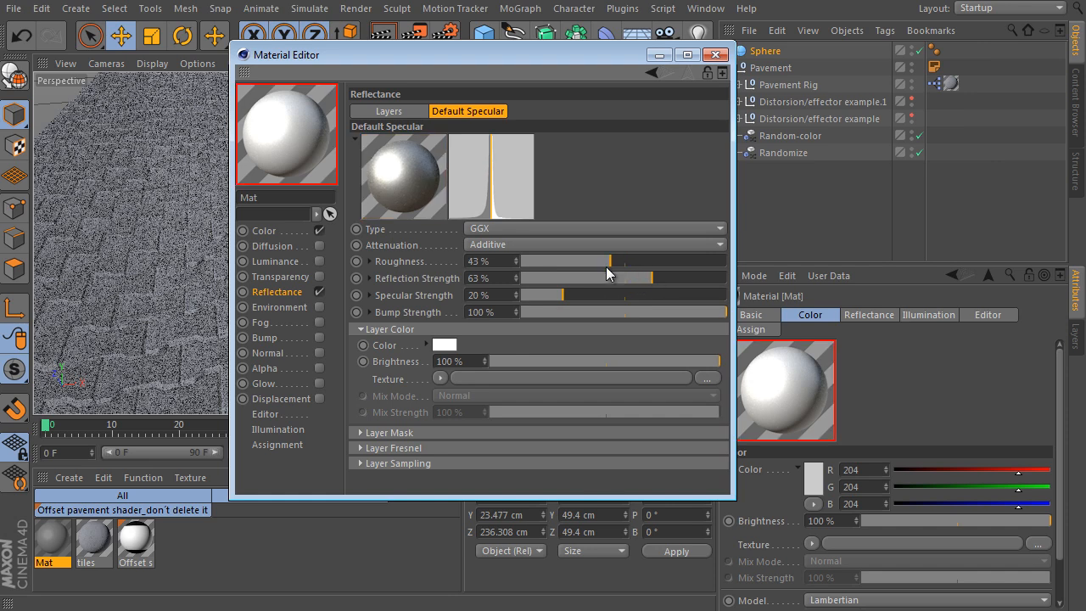
left_click(715, 55)
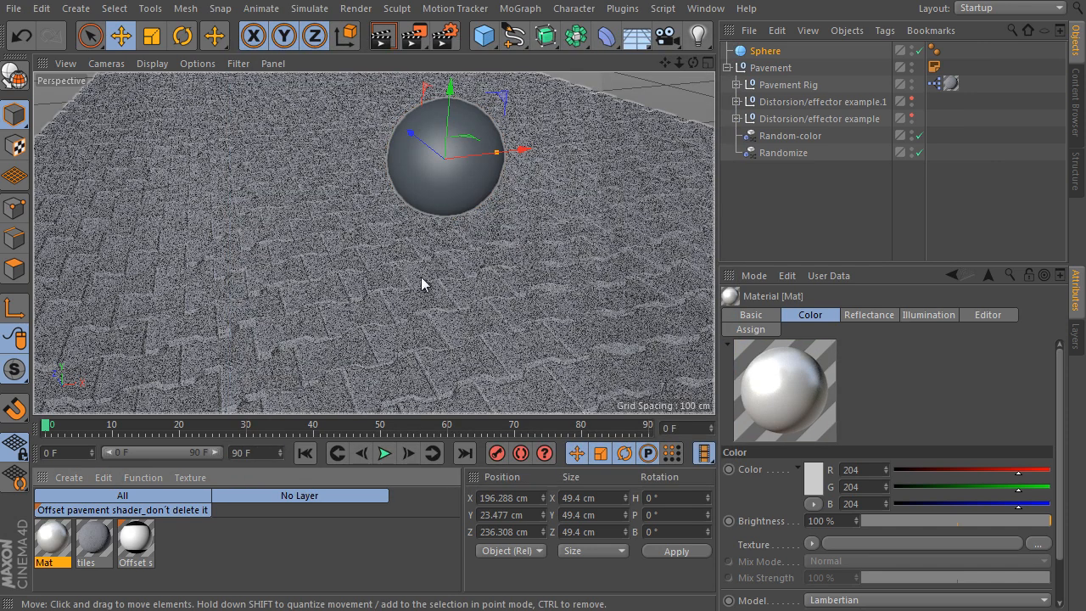
left_click(764, 50)
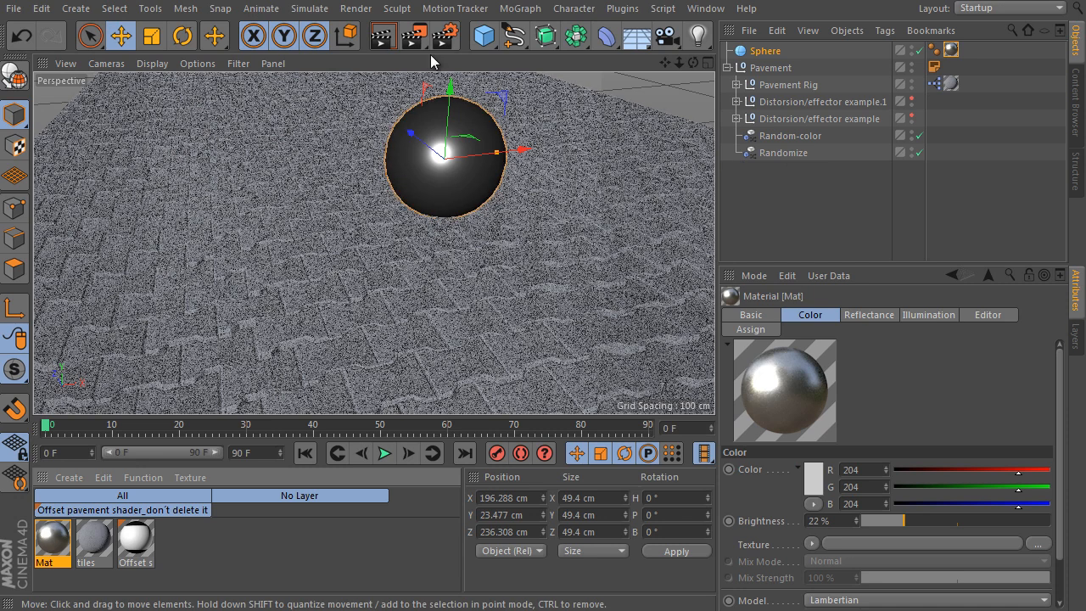
- Add a Physical Sky and drag the sphere along X to about X 156, Z 199 cm
left_click(114, 8)
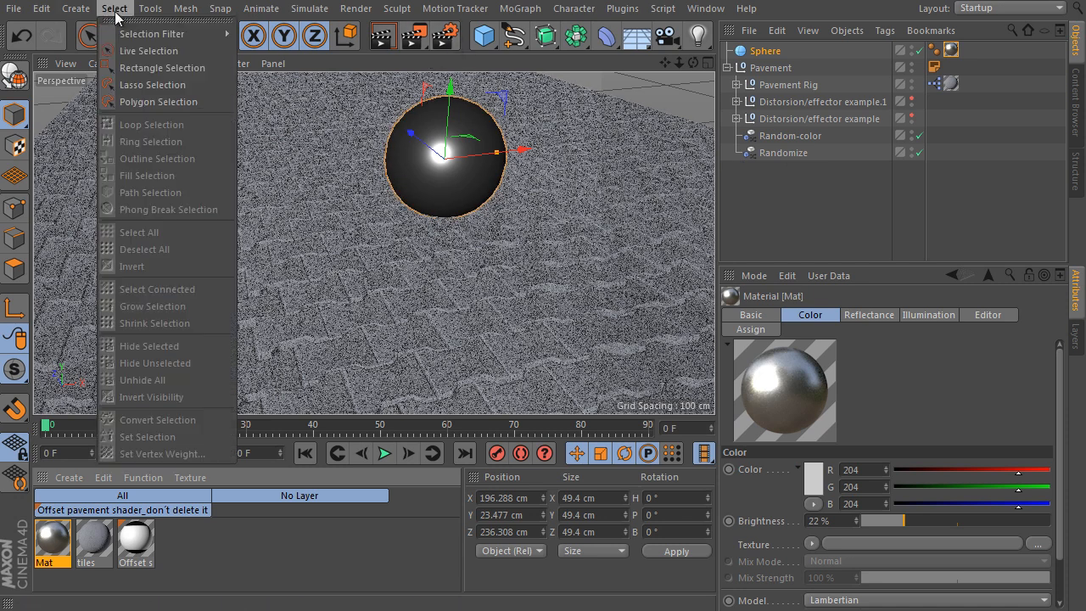
left_click(76, 7)
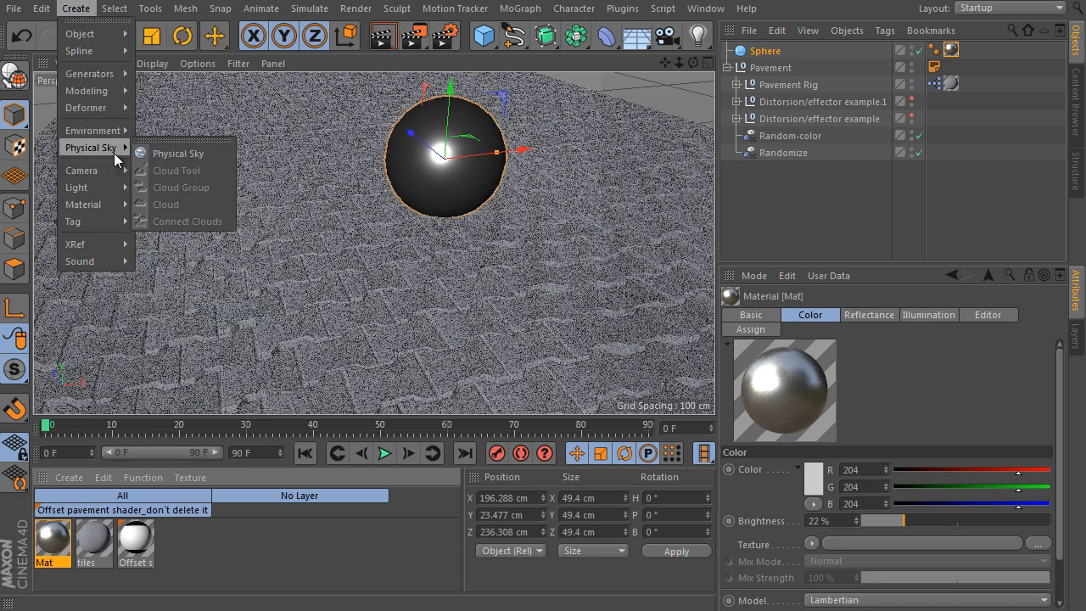
left_click(177, 154)
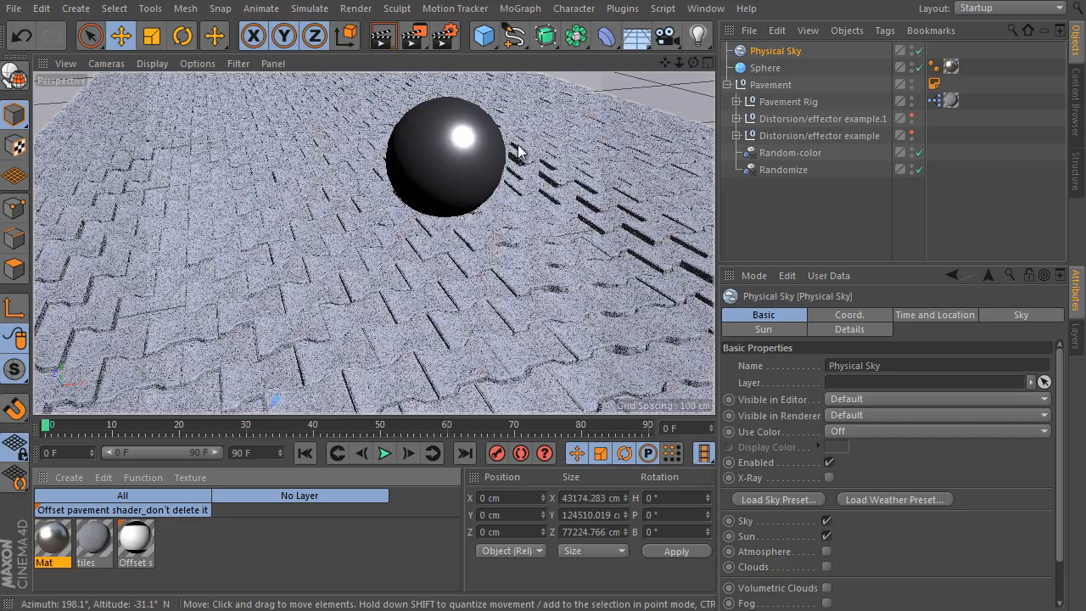
left_click_drag(517, 153, 552, 195)
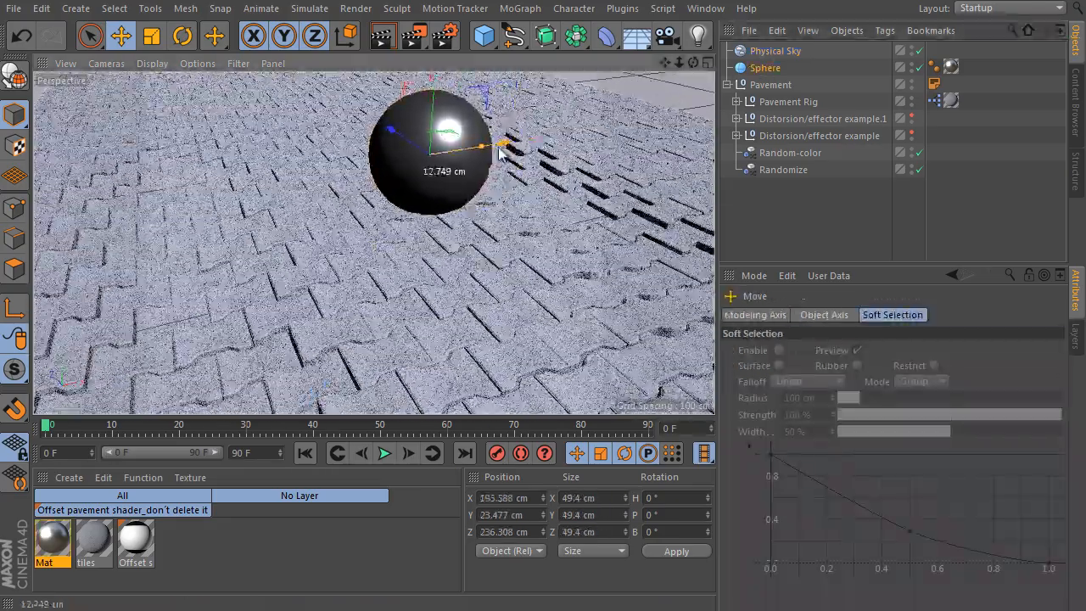
left_click_drag(480, 145, 483, 191)
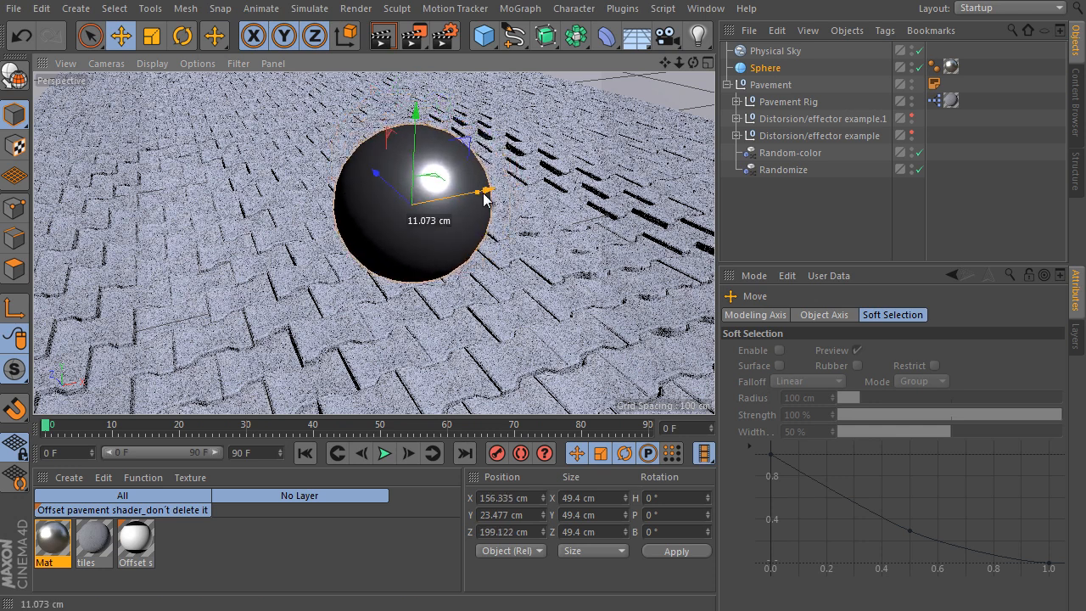